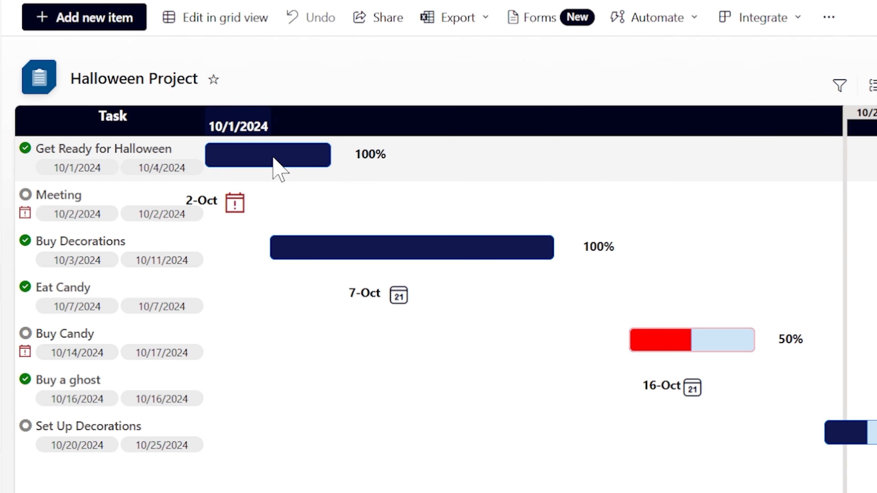
Step: Scroll the Gantt view right to reach the Buy Decorations bar and its hover card
scroll("right", 3)
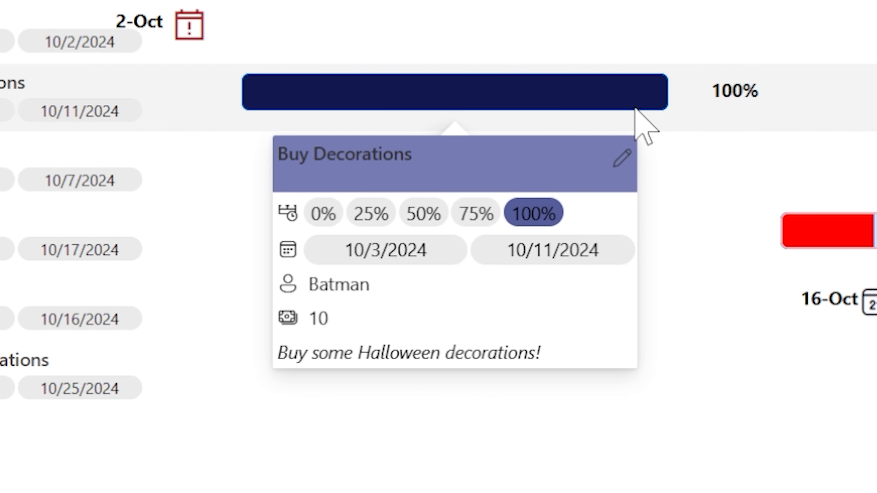
mouse_move(288, 319)
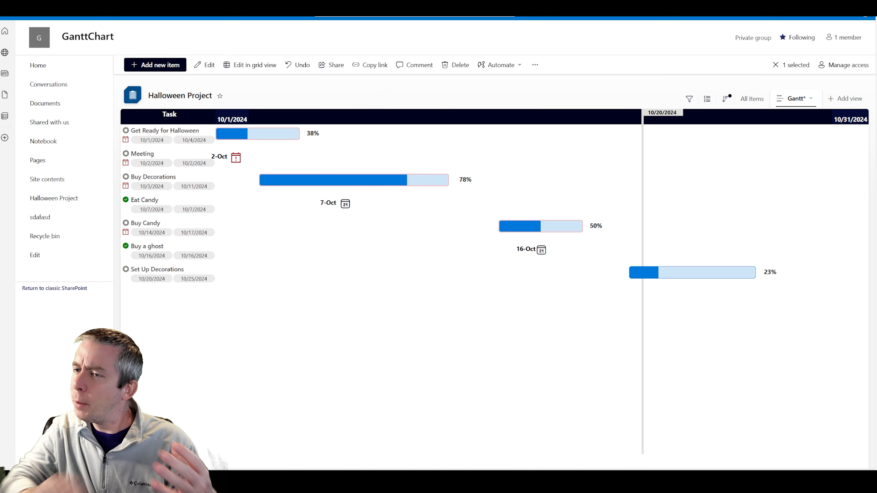
left_click(257, 133)
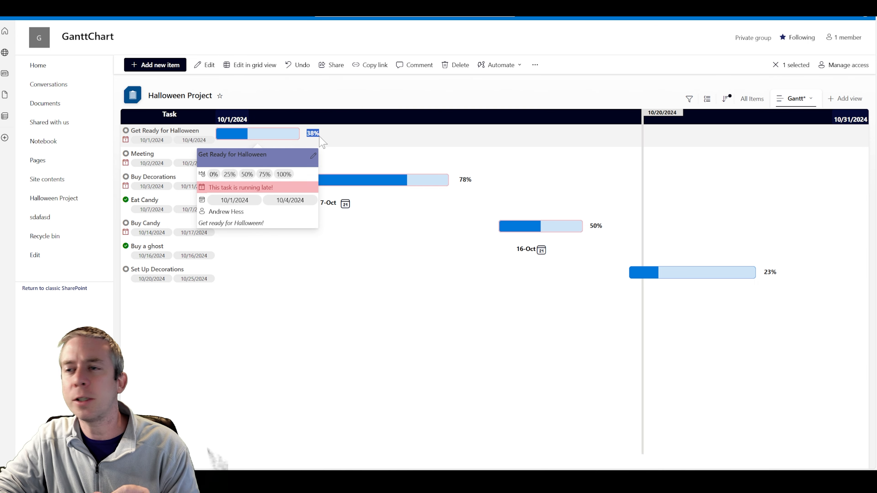
left_click(155, 65)
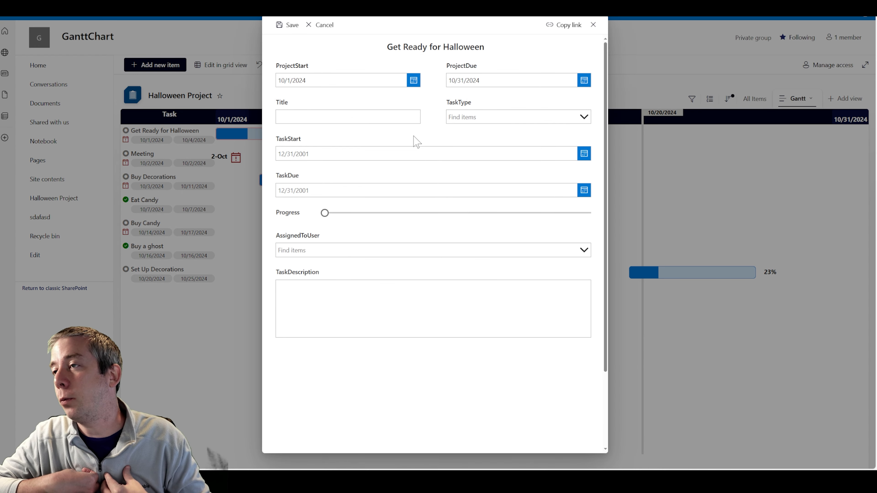
mouse_move(384, 42)
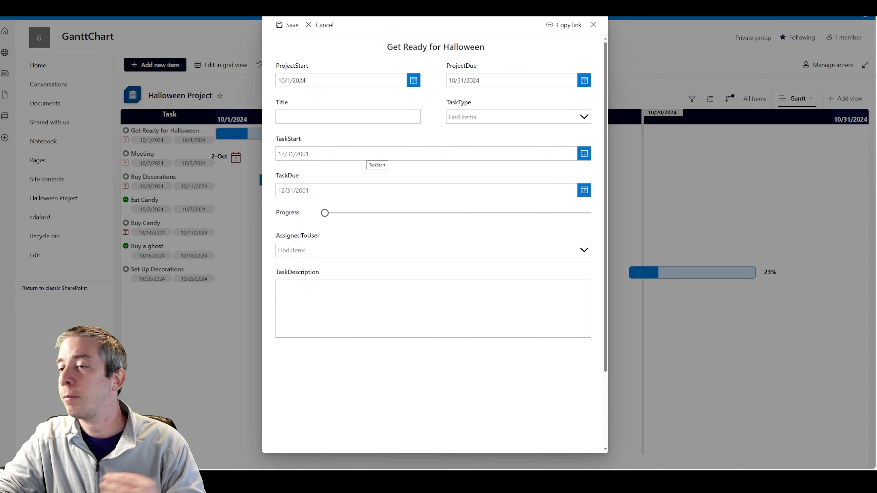
mouse_move(339, 227)
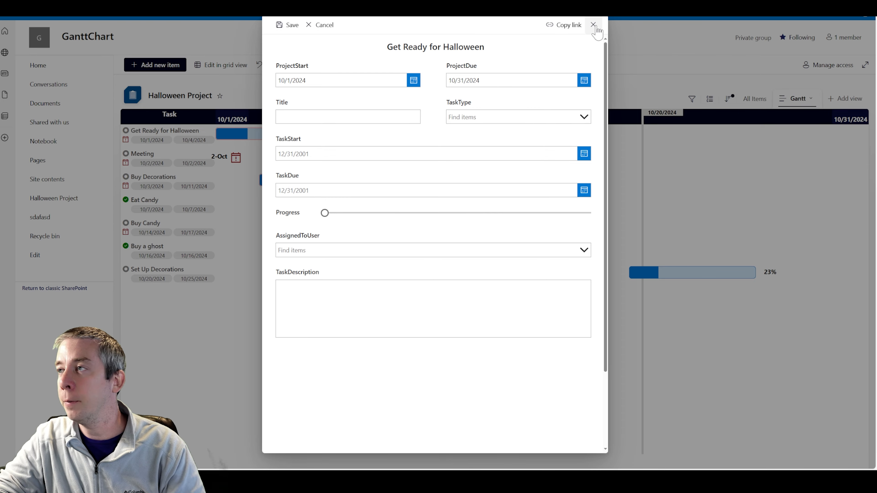
left_click(593, 25)
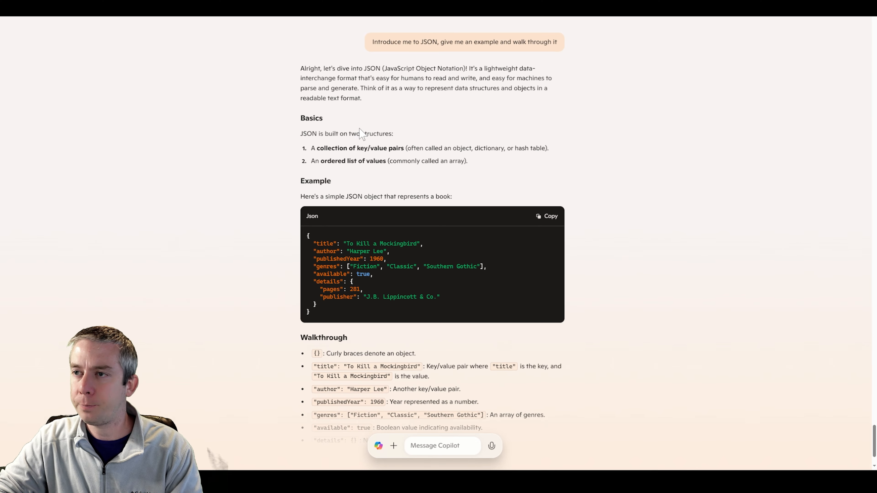
scroll("down", 3)
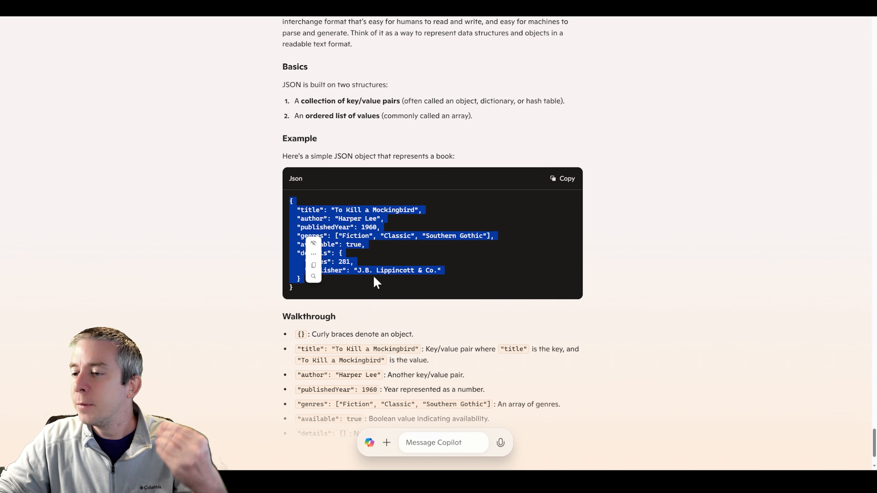
scroll("down", 3)
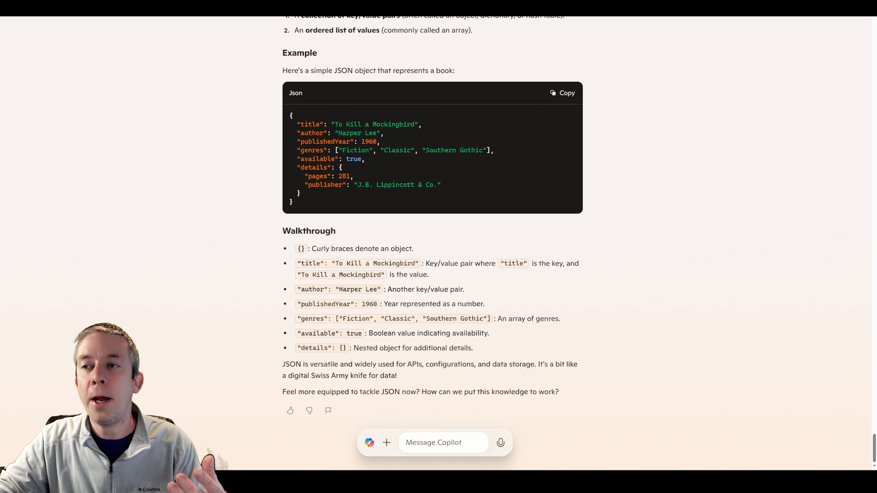
double_click(314, 168)
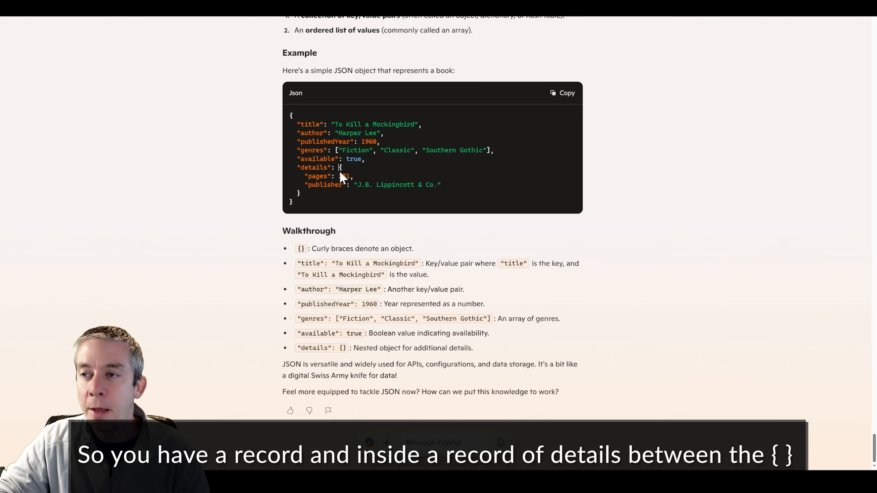
mouse_move(353, 182)
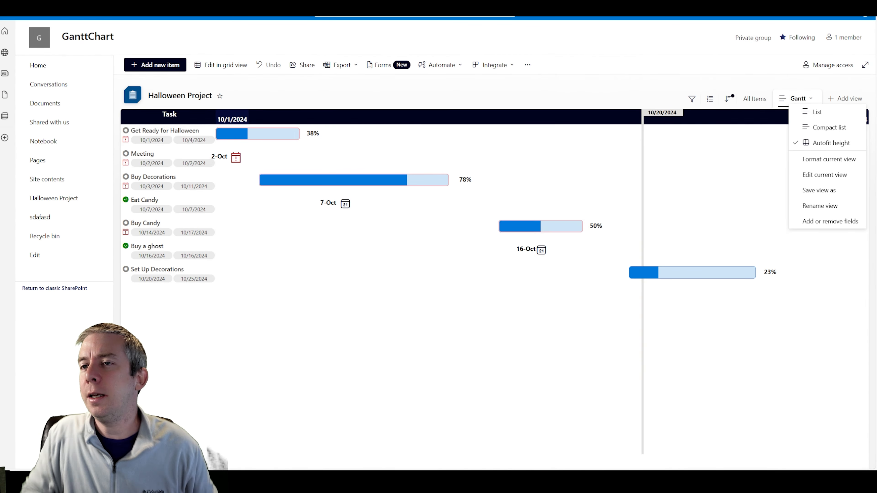
left_click(257, 133)
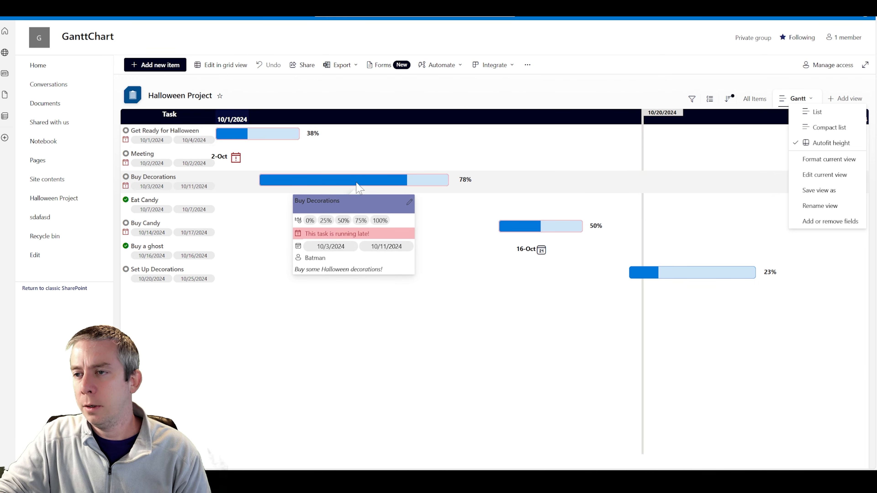
mouse_move(337, 189)
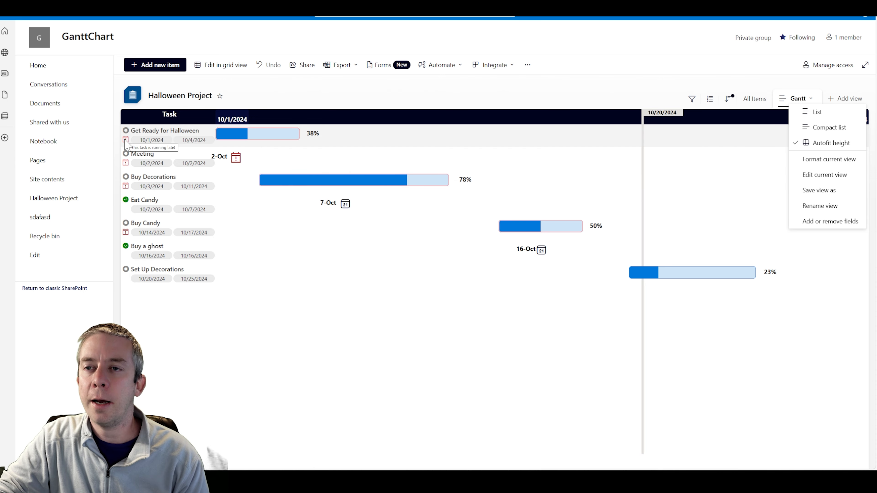
left_click(231, 133)
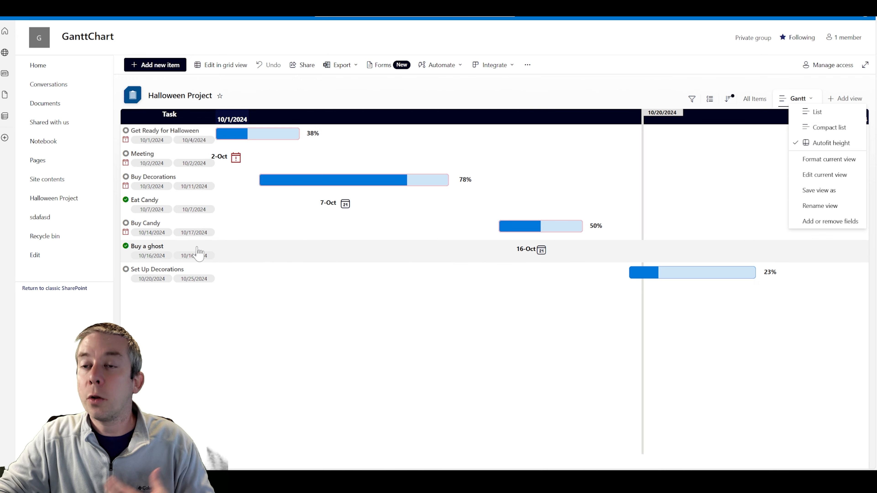
mouse_move(199, 251)
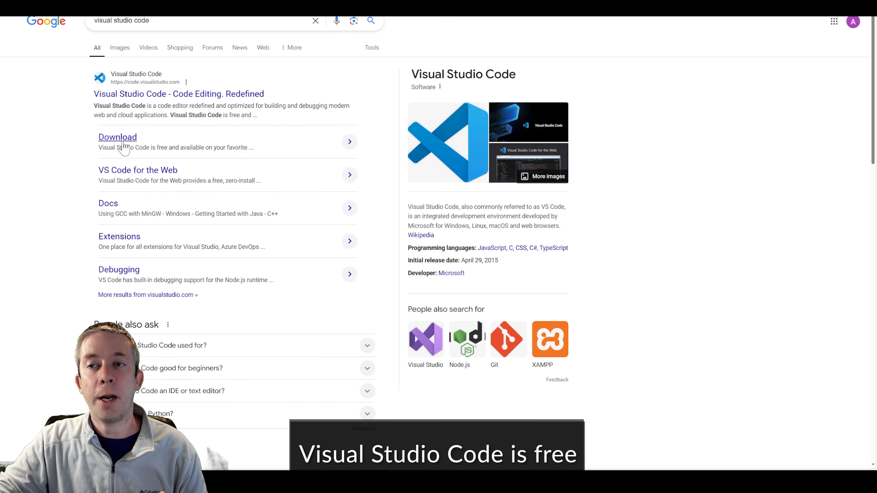
Step: Go to the Visual Studio Code download page from the Google results
left_click(117, 136)
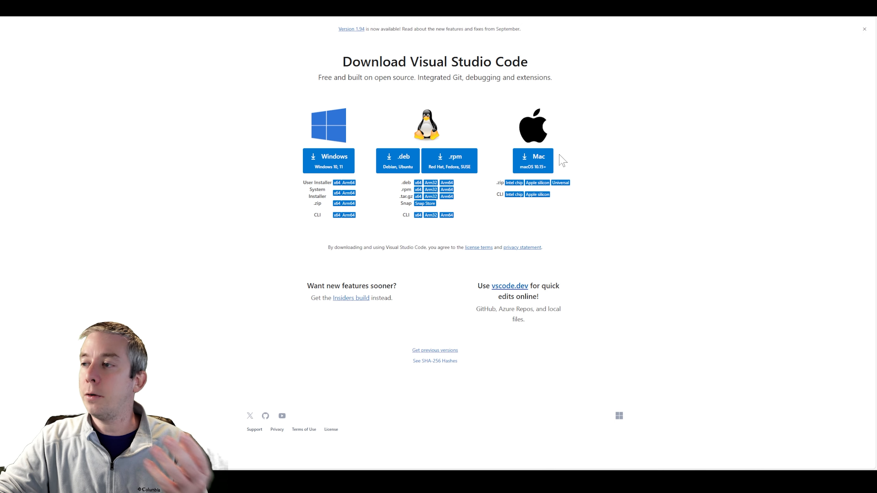
mouse_move(388, 210)
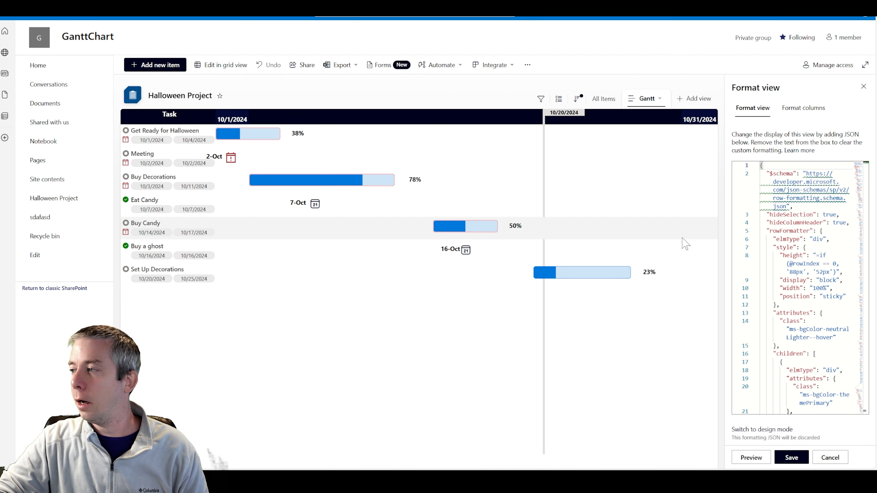
mouse_move(725, 204)
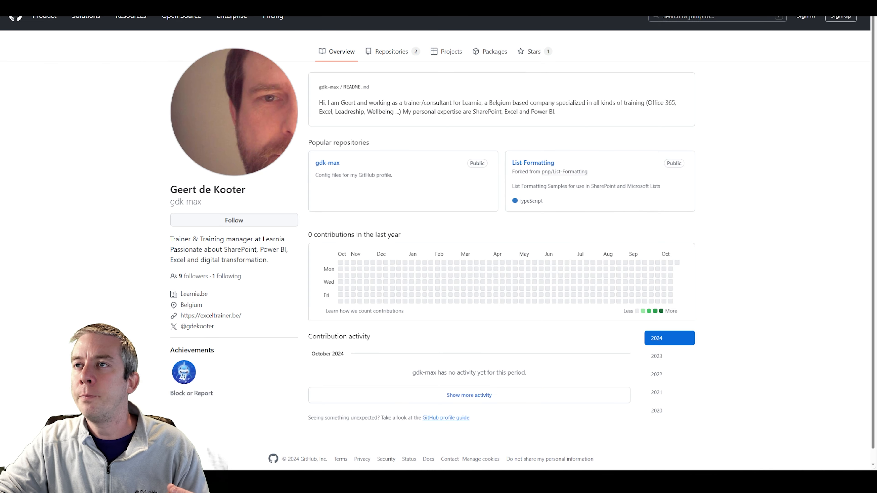
Step: Open the project-gantt-chart sample folder and its project-gantt-chart.json file in pnp/List-Formatting
left_click(533, 162)
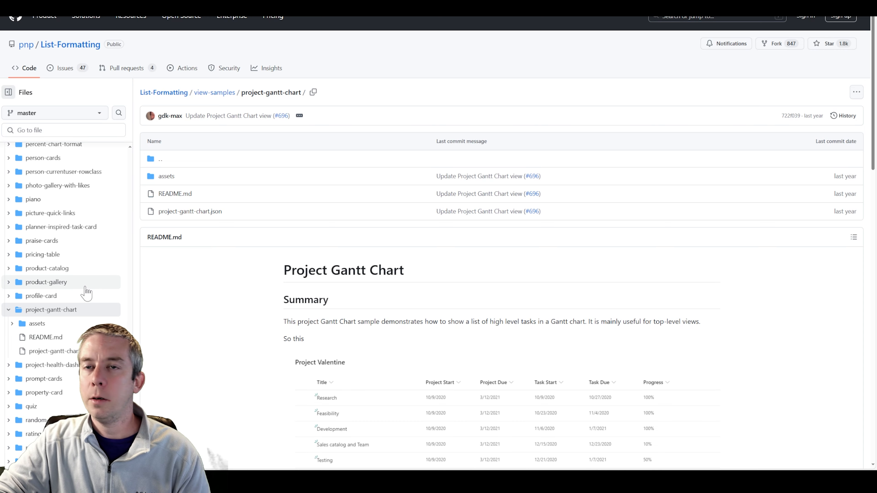
mouse_move(190, 211)
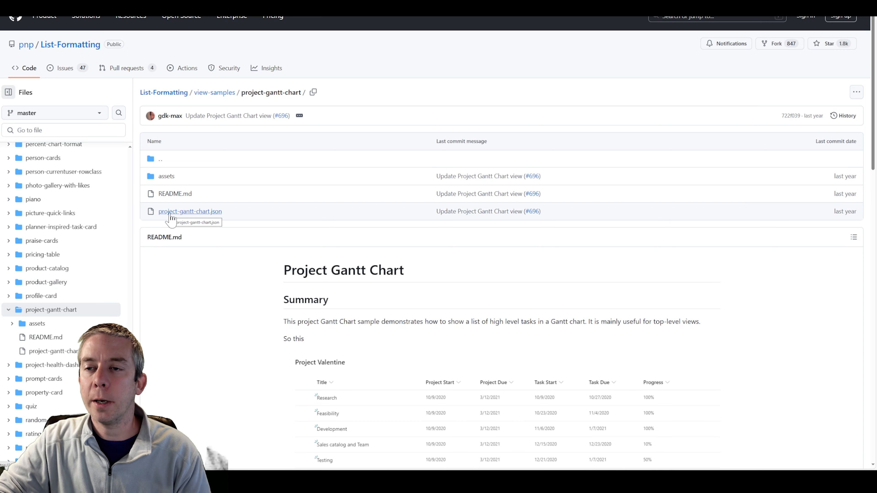
left_click(190, 211)
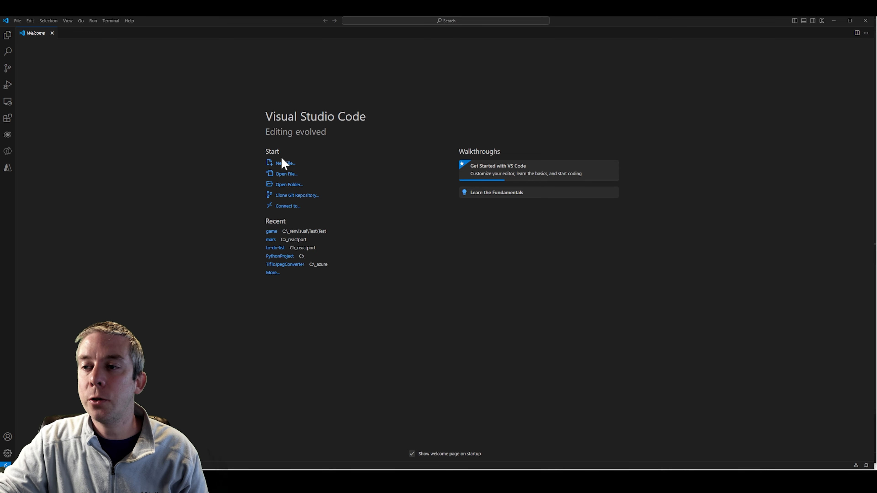
Step: Create a new untitled text file in Visual Studio Code with its language set to JSON
left_click(17, 21)
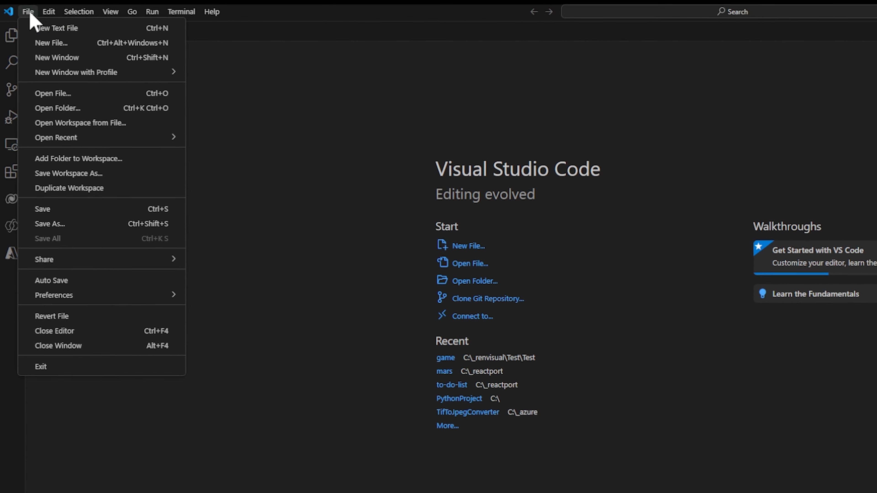
left_click(57, 28)
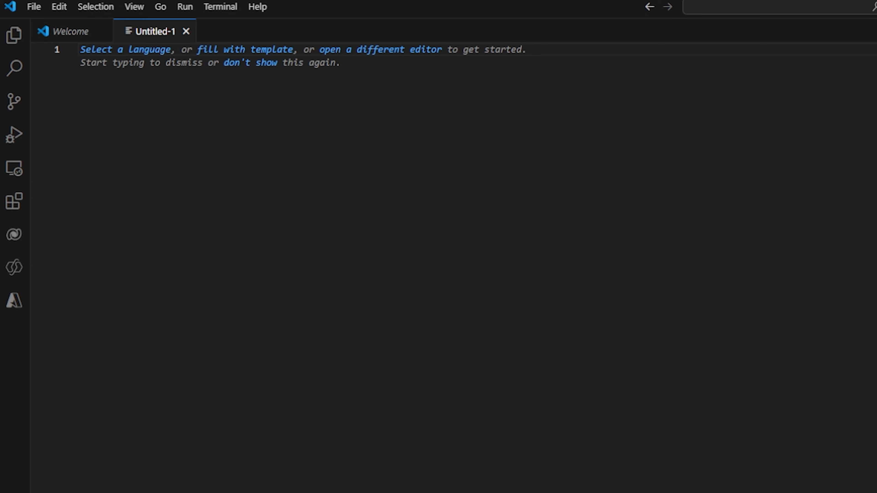
mouse_move(114, 62)
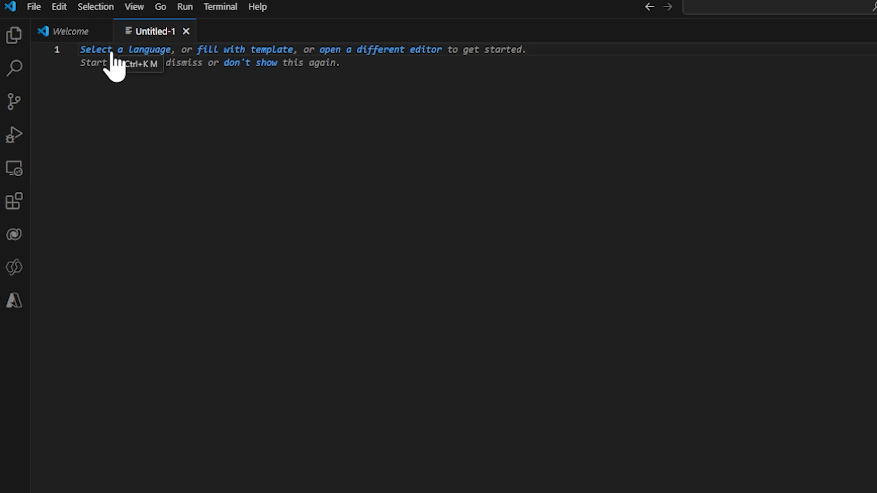
left_click(100, 49)
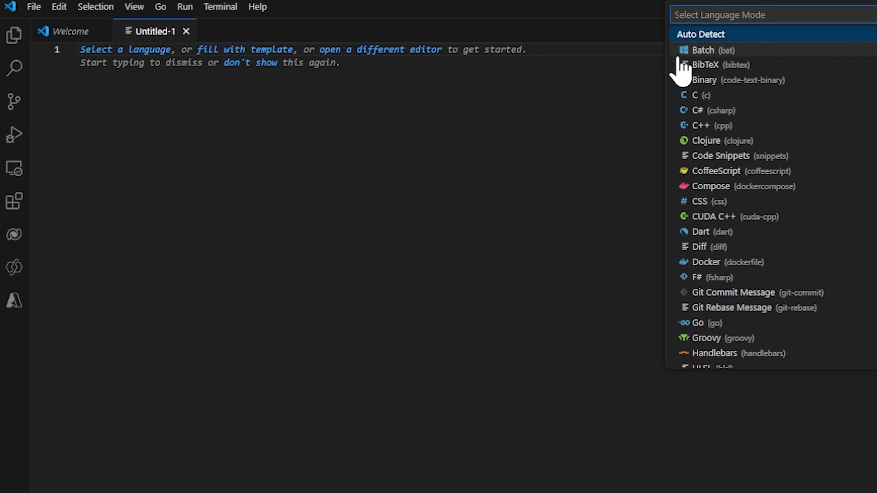
type("json")
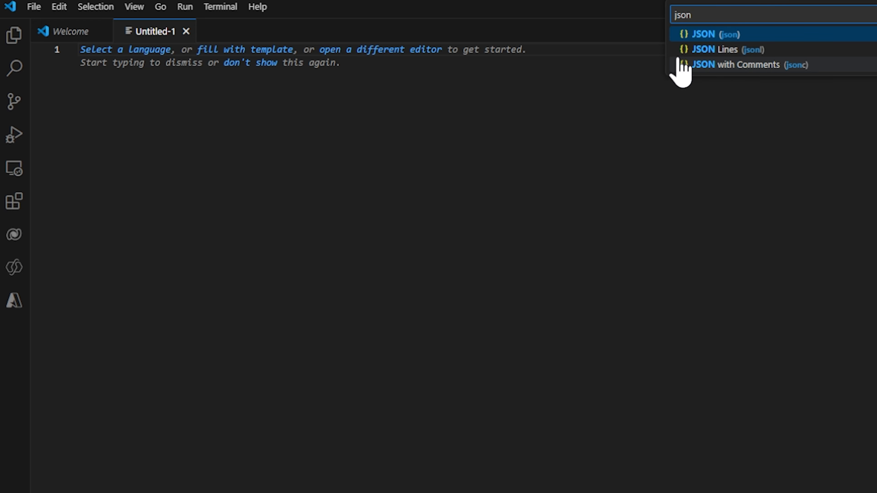
left_click(713, 33)
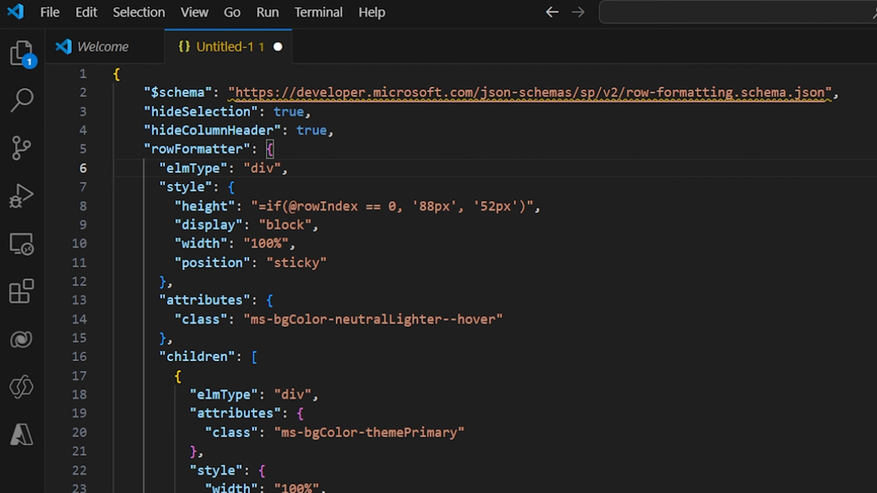
Step: Paste the Gantt row-formatting JSON into the new file and scroll through it
scroll("down", 3)
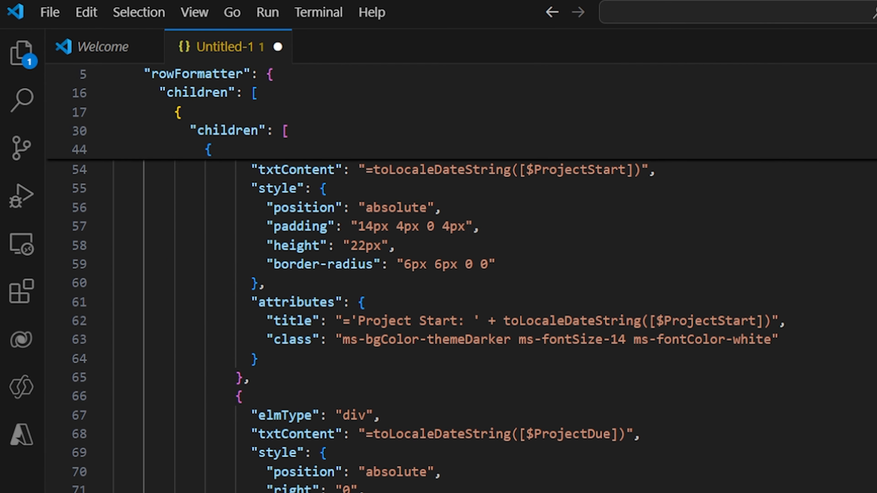
scroll("down", 3)
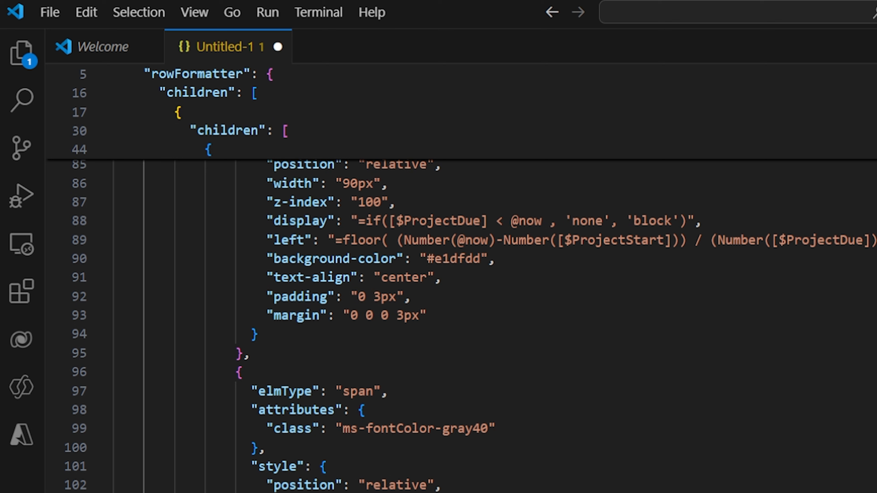
mouse_move(360, 52)
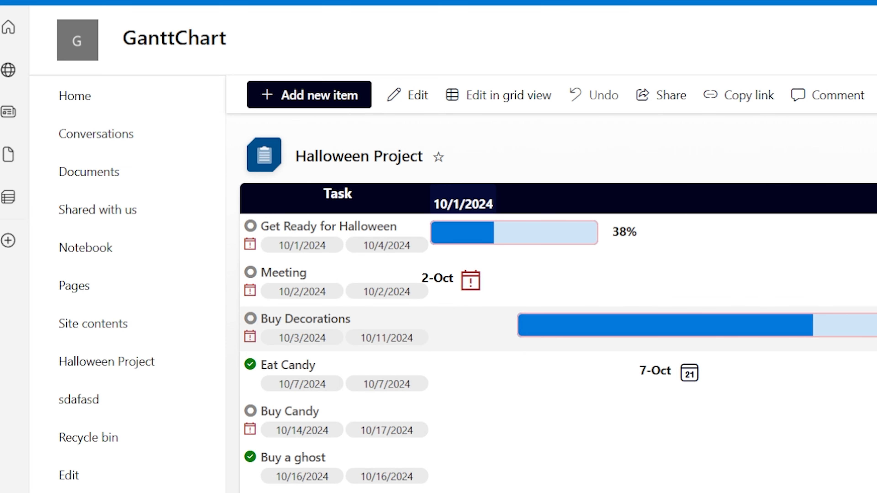
Step: Show the hover card for the late Meeting milestone in the Gantt view
left_click(471, 280)
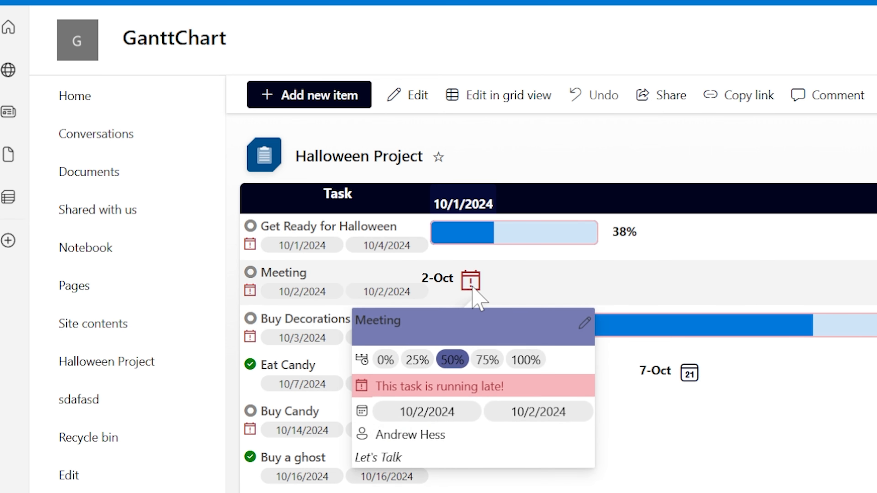
mouse_move(476, 294)
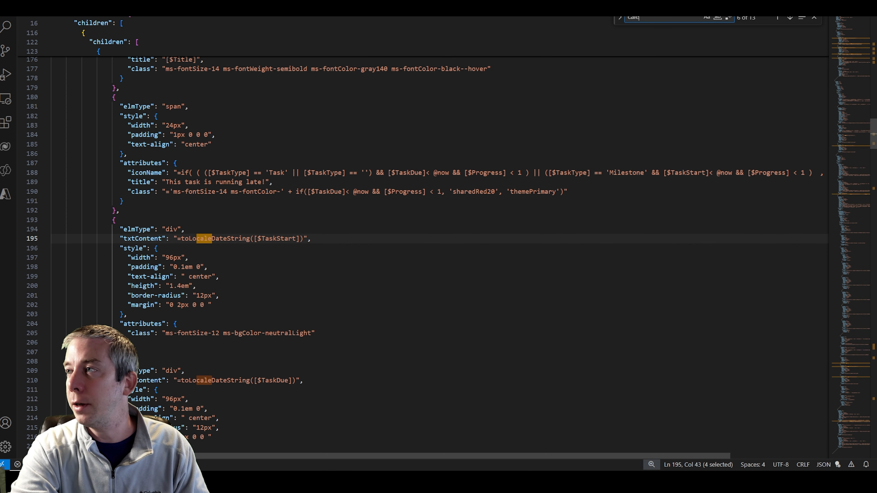
type("event")
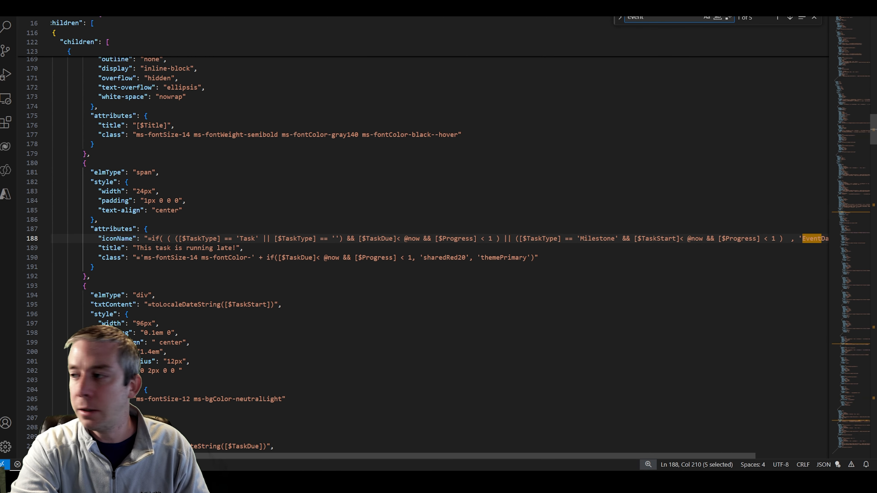
left_click(789, 17)
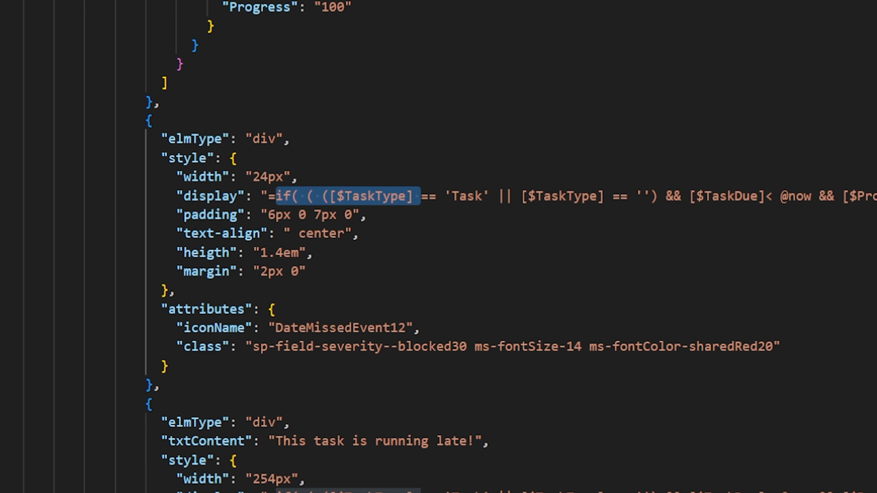
double_click(466, 196)
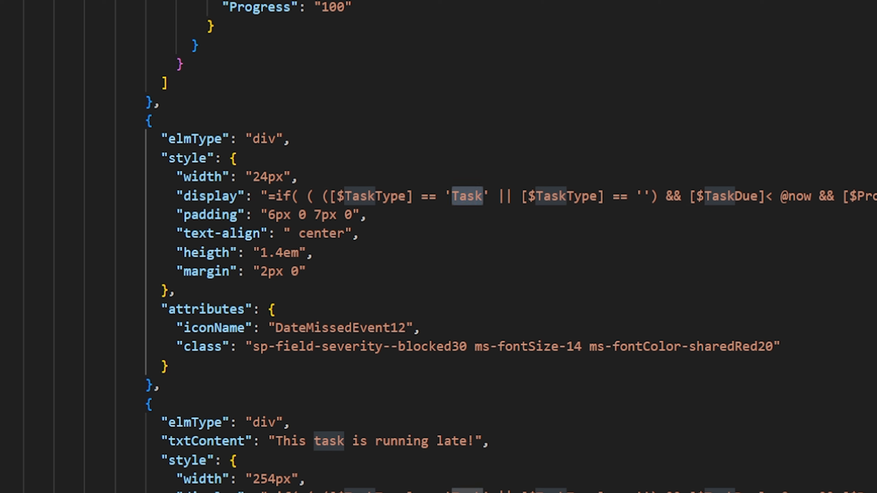
scroll("left", 3)
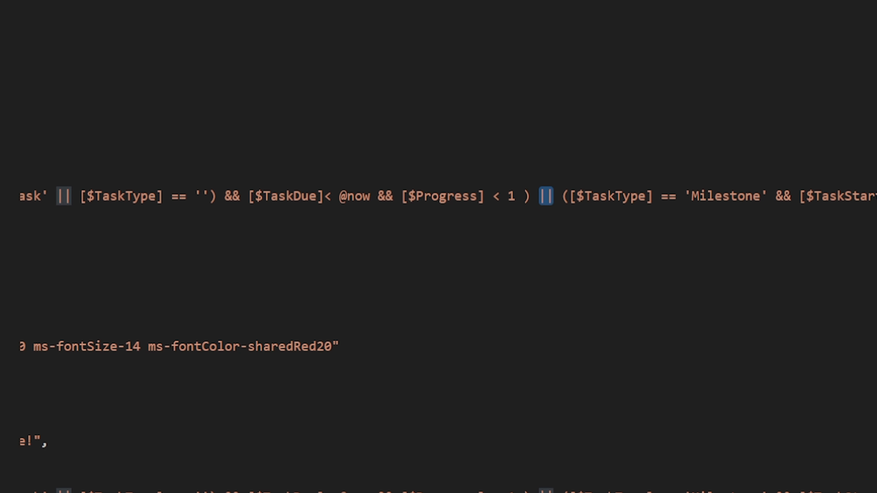
scroll("right", 3)
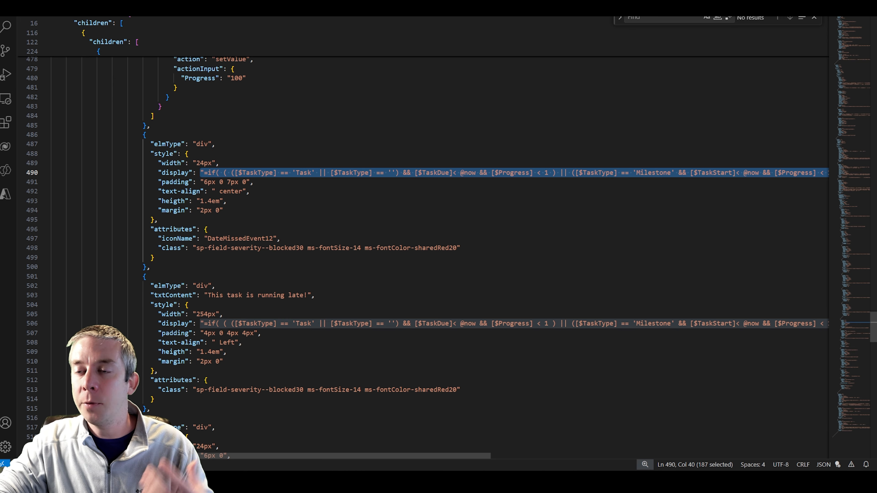
scroll("up", 3)
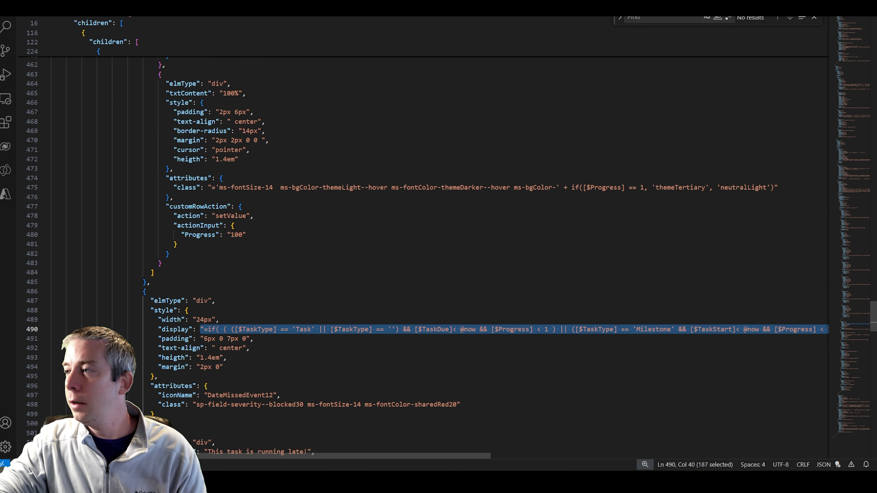
scroll("up", 3)
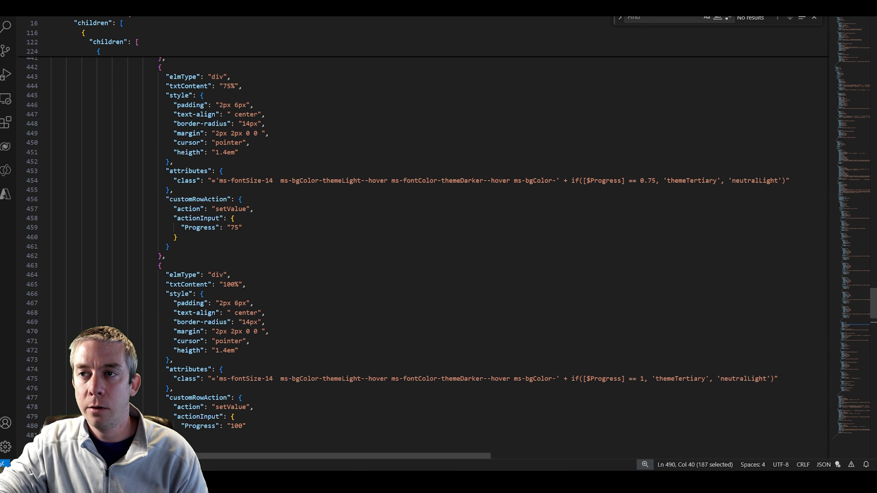
scroll("up", 3)
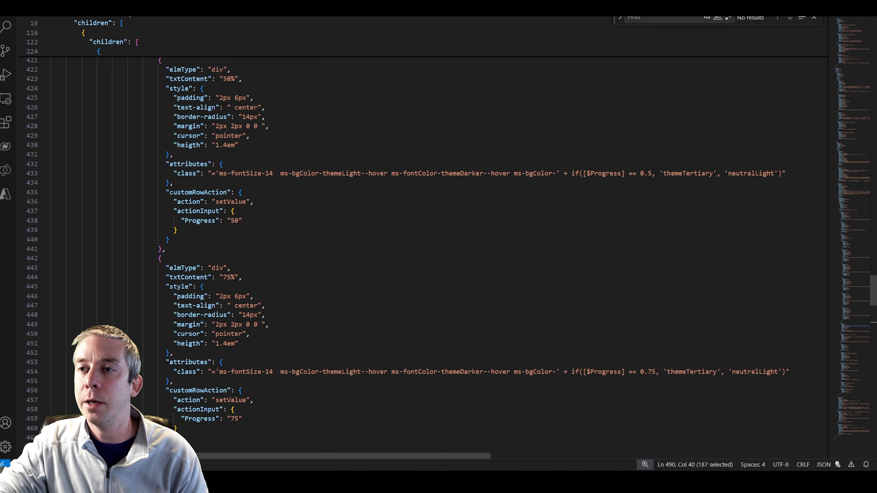
scroll("up", 3)
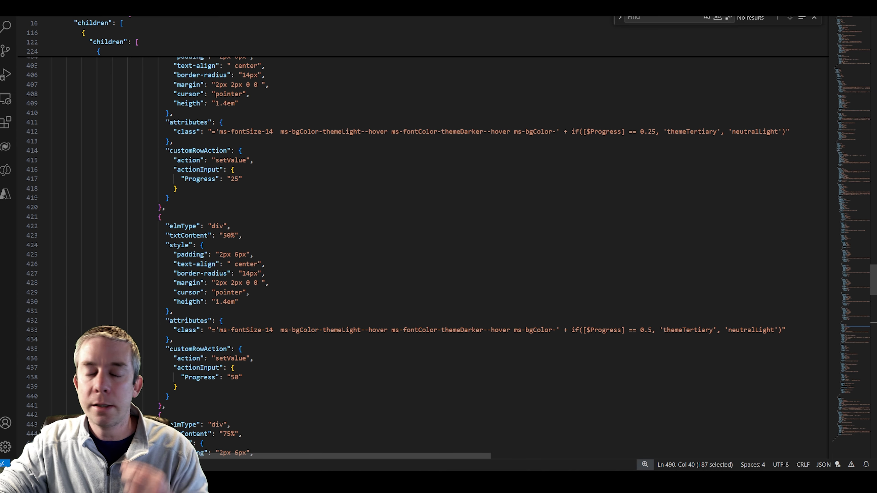
scroll("up", 3)
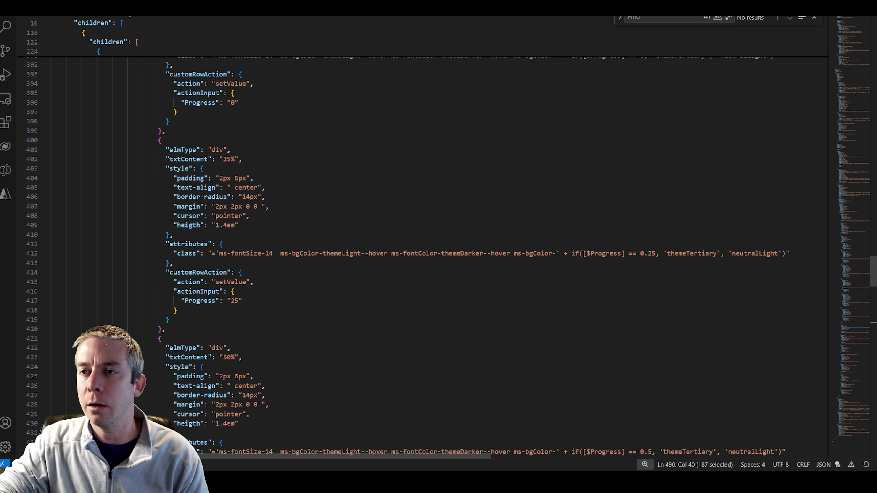
scroll("up", 3)
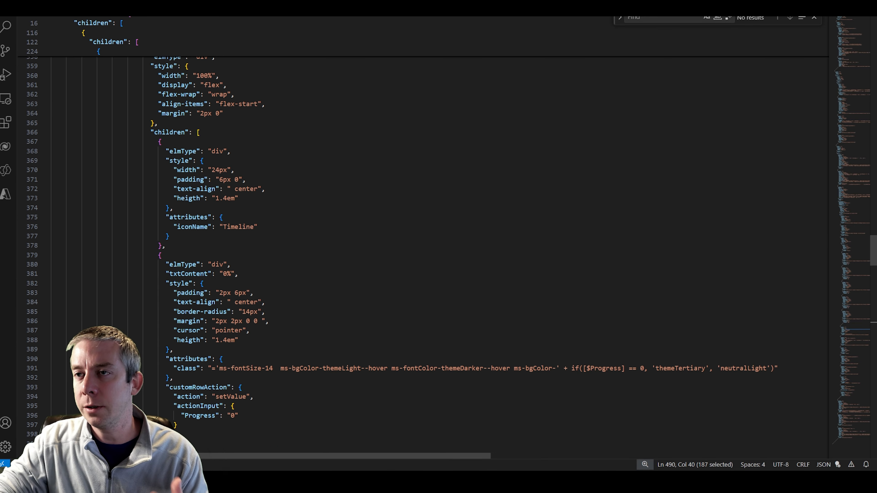
scroll("up", 3)
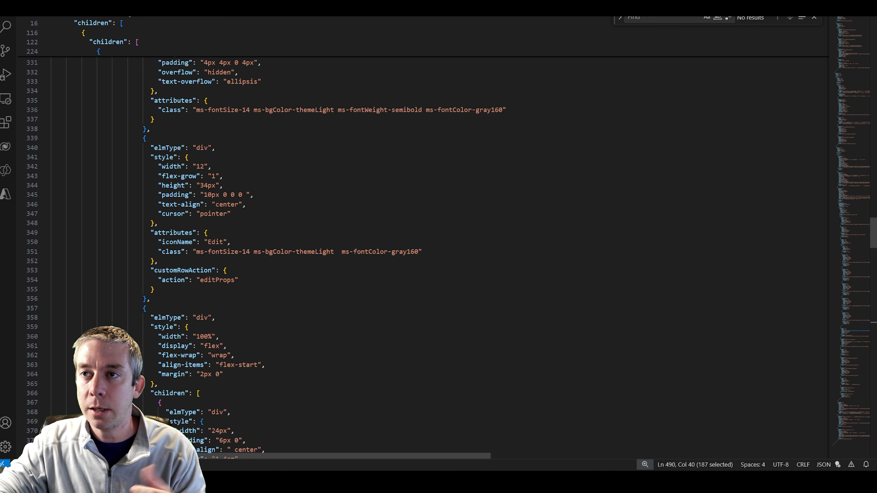
scroll("up", 3)
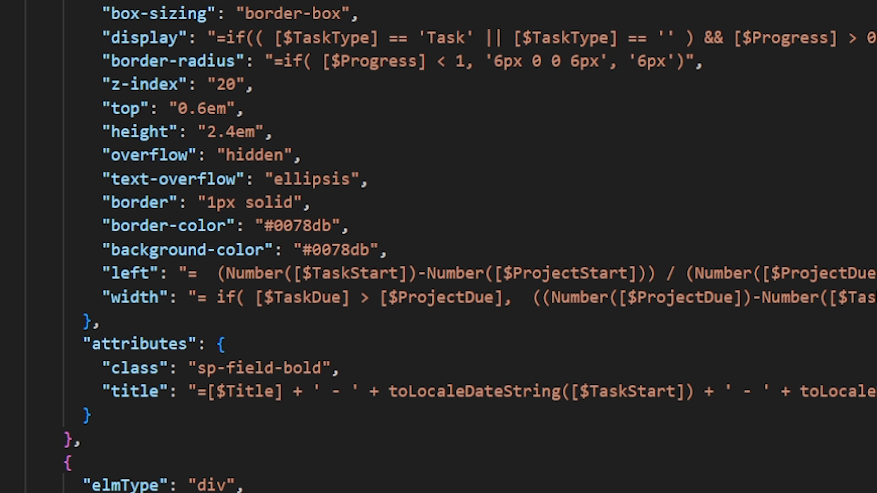
double_click(336, 249)
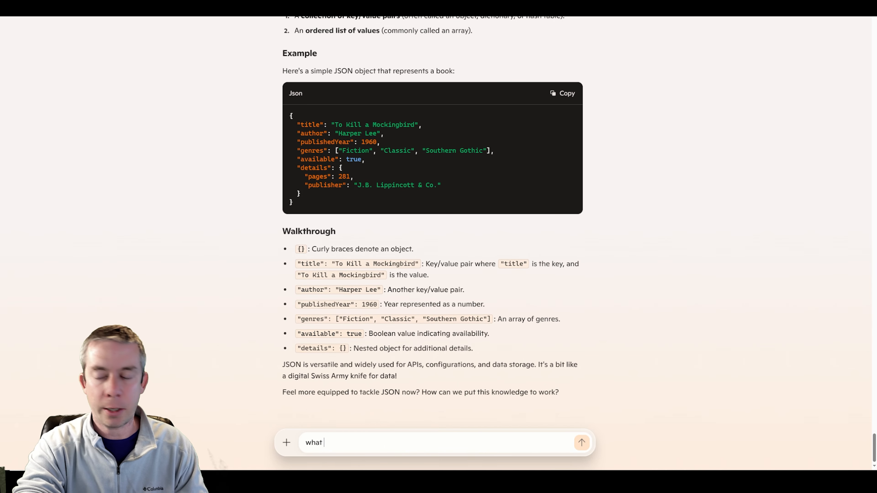
Step: Ask Copilot 'what color is #0078db?' and get Vivid Cerulean blue as the answer
type("color is #0078db?")
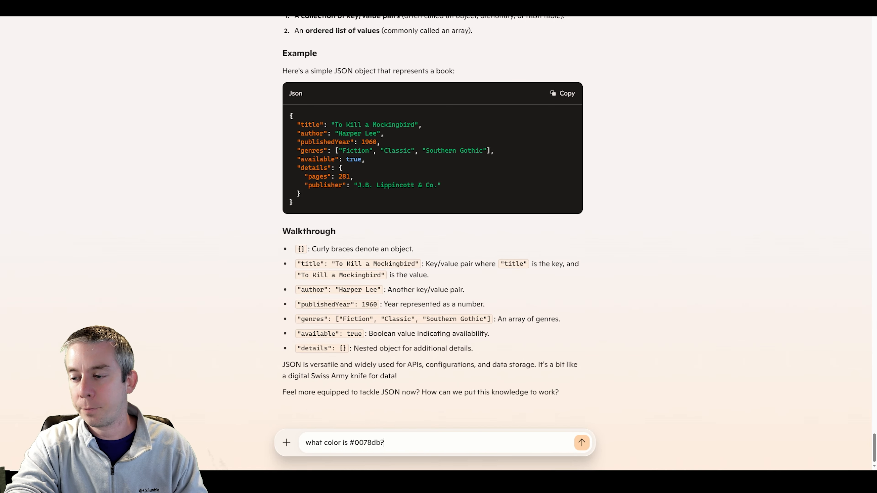
left_click(582, 442)
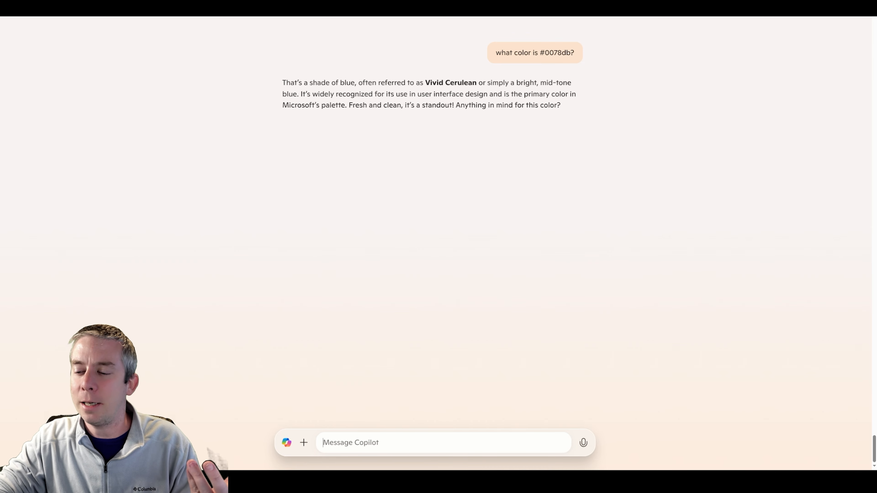
Step: Send Copilot a follow-up guess about the colour
type("im guessing th")
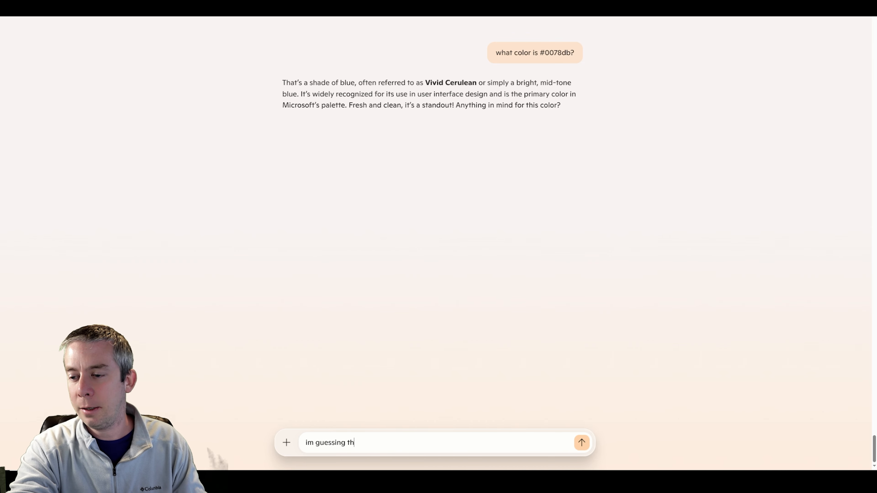
left_click(582, 443)
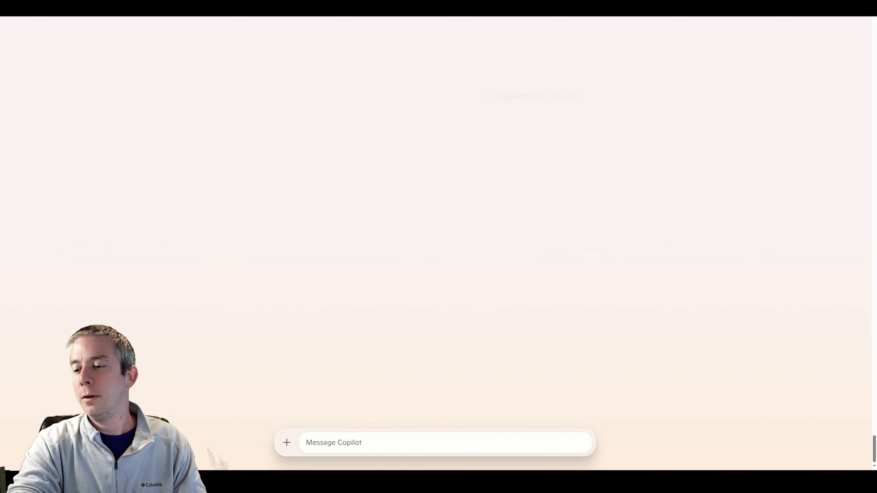
key("Return")
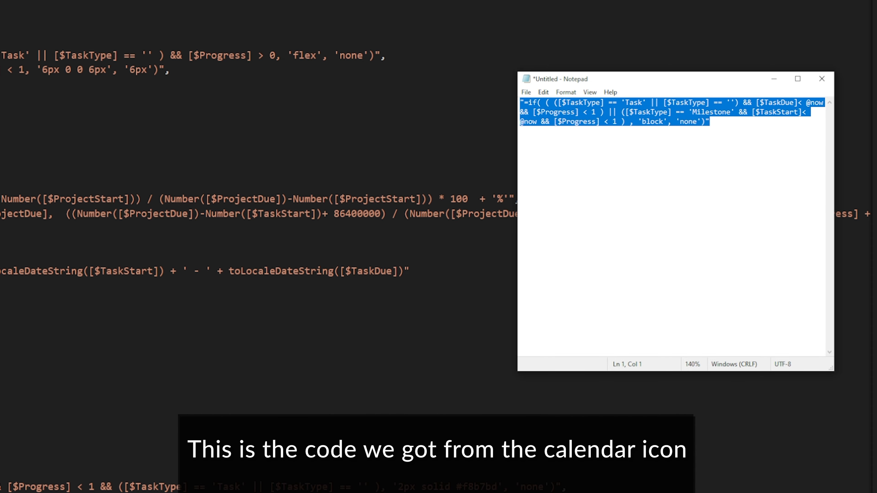
Step: Paste the saved running-late condition as the bar's background-color value and select 'block' in it
left_click(820, 78)
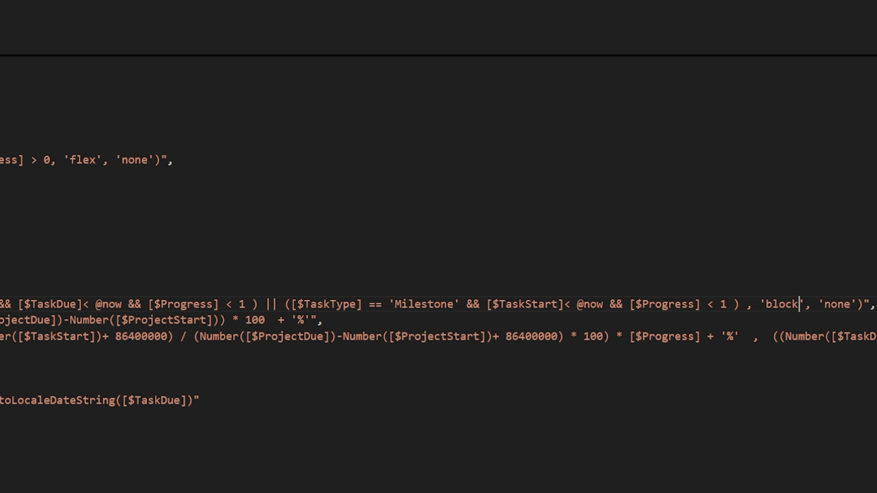
double_click(782, 305)
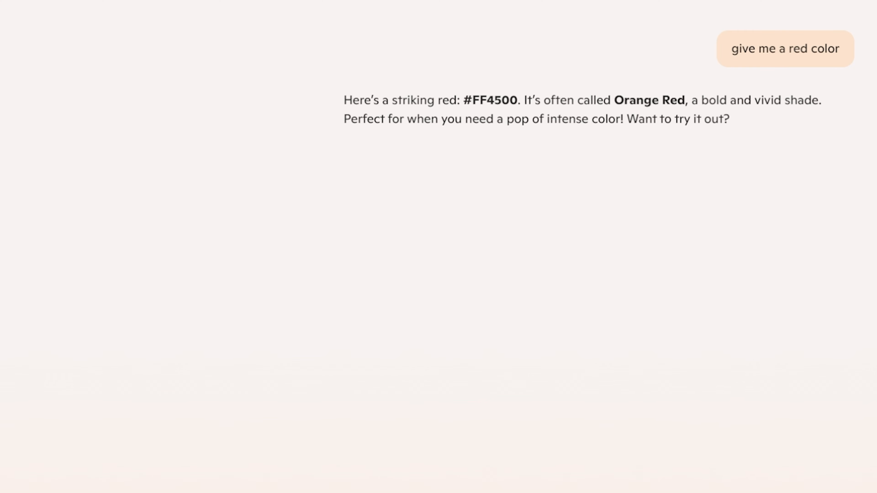
Step: Get pure red #FF0000 from Copilot and replace 'block' with '#FF0000' in the late-task colour condition
type("give me pure red")
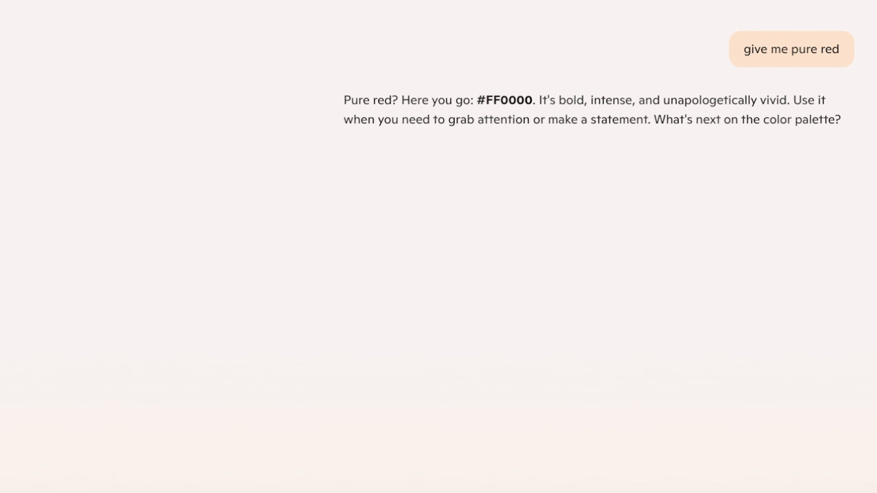
double_click(504, 100)
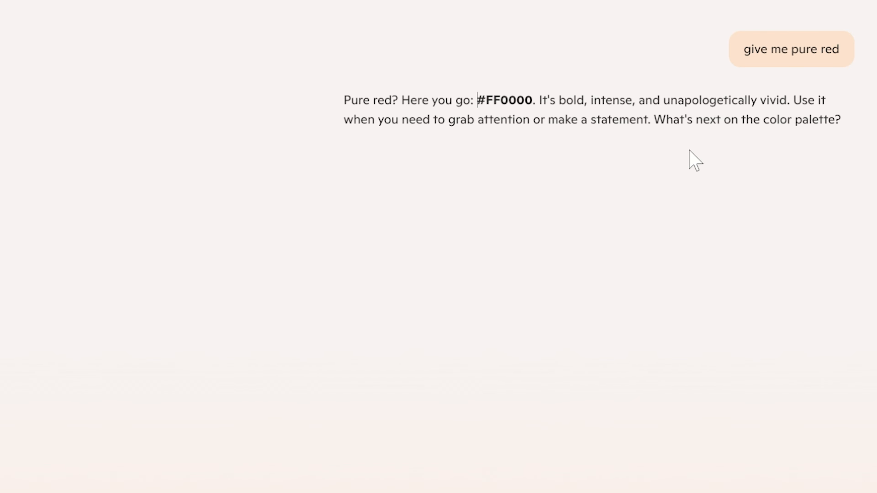
double_click(504, 100)
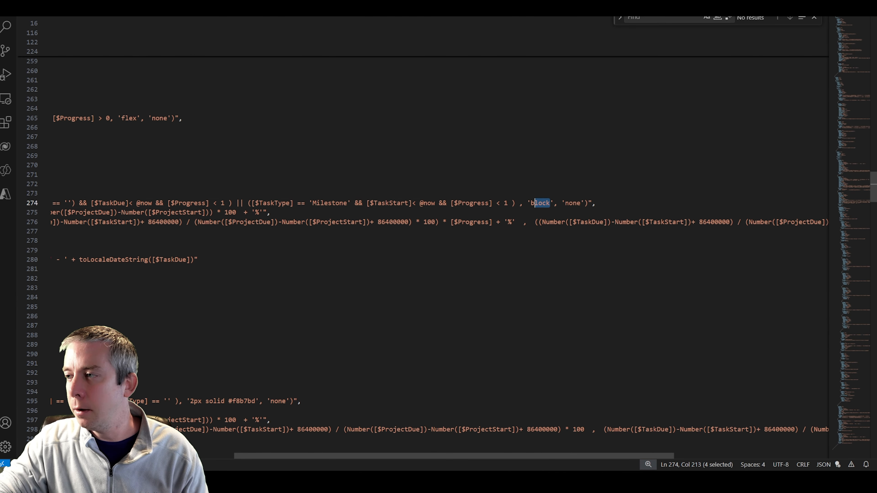
type("#FF0000")
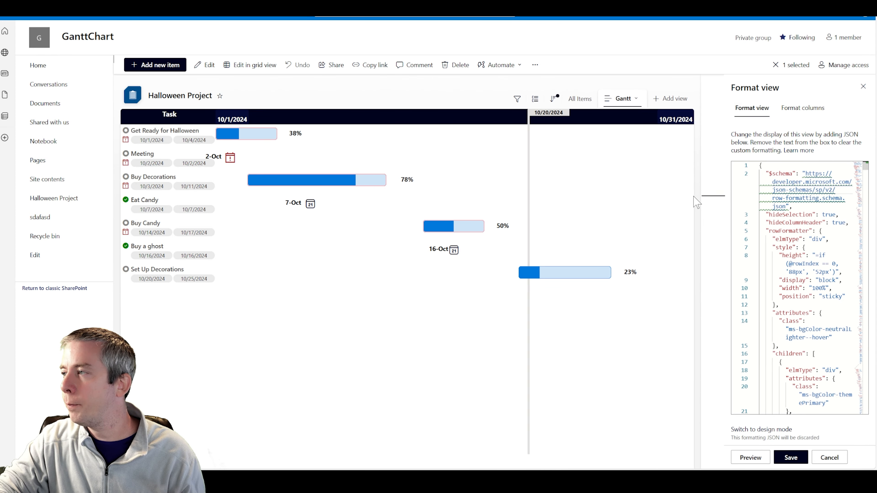
Step: Scroll the previewed Gantt view to see overdue task bars shown in red
scroll("down", 3)
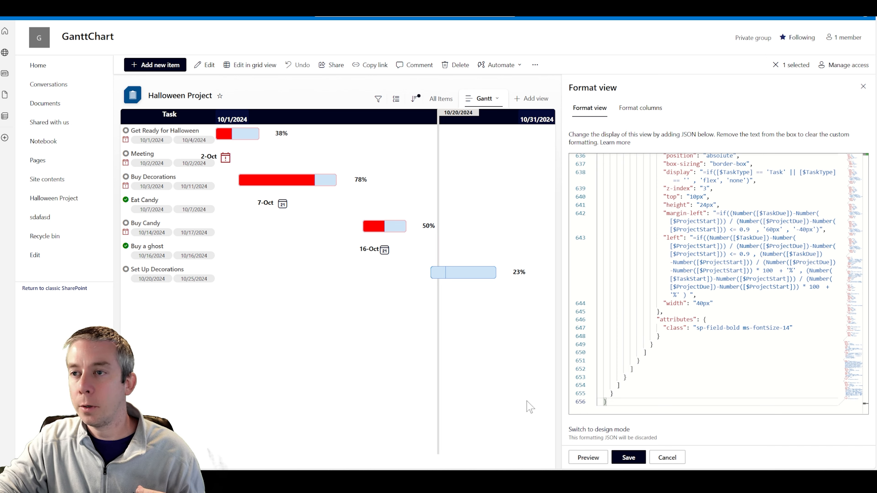
mouse_move(427, 314)
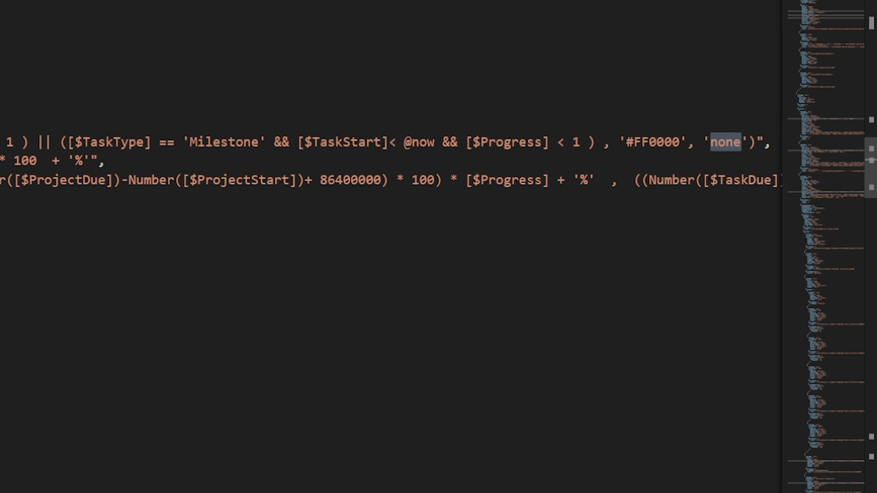
Step: Set the milestone colour formula's fallback value to '#000000' after '#FF0000'
type("#00000")
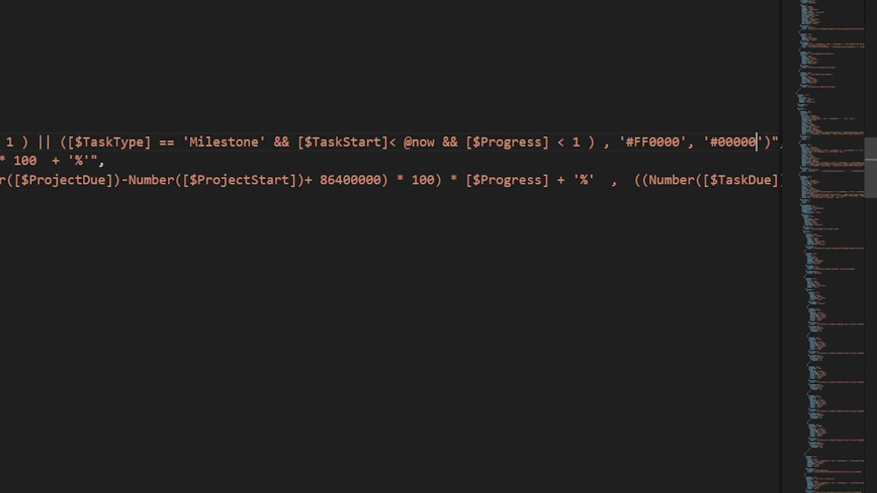
type("0")
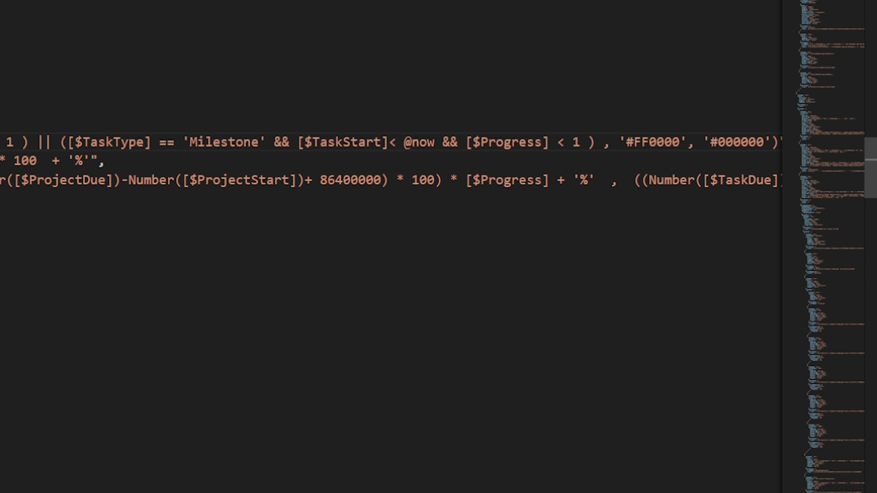
type("F")
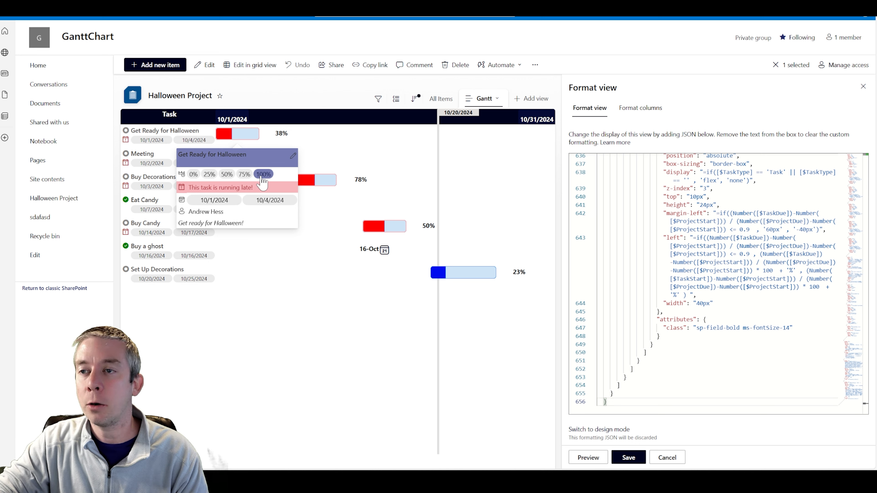
Step: Mark Get Ready for Halloween as 100% complete from its Gantt hover card
left_click(263, 174)
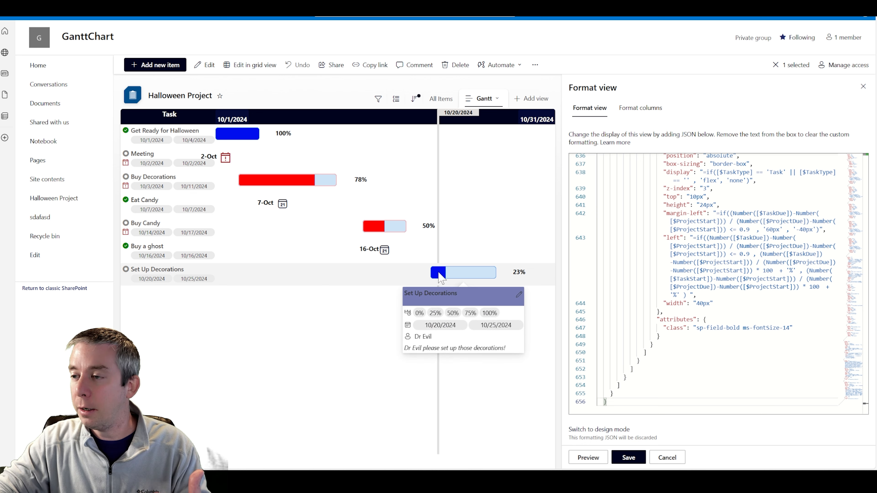
mouse_move(437, 276)
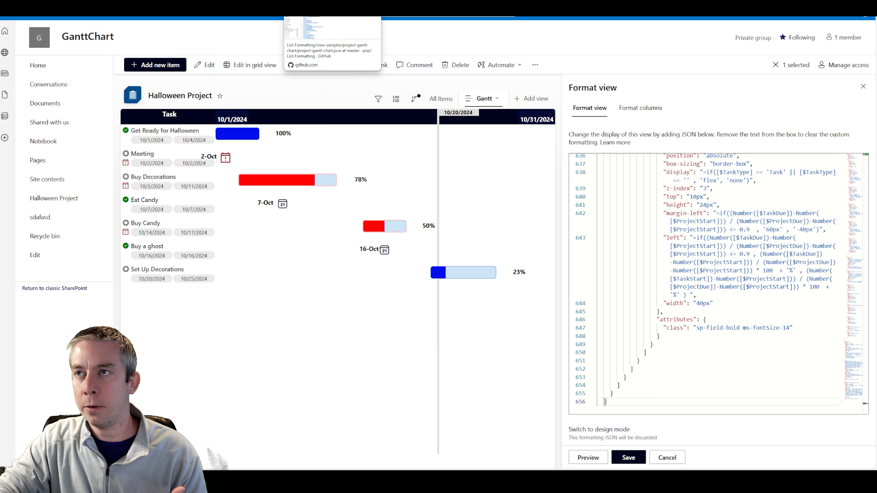
Step: Browse the ms-bgColor-* background classes on the PnP samples page, looking for theme colours
left_click(331, 31)
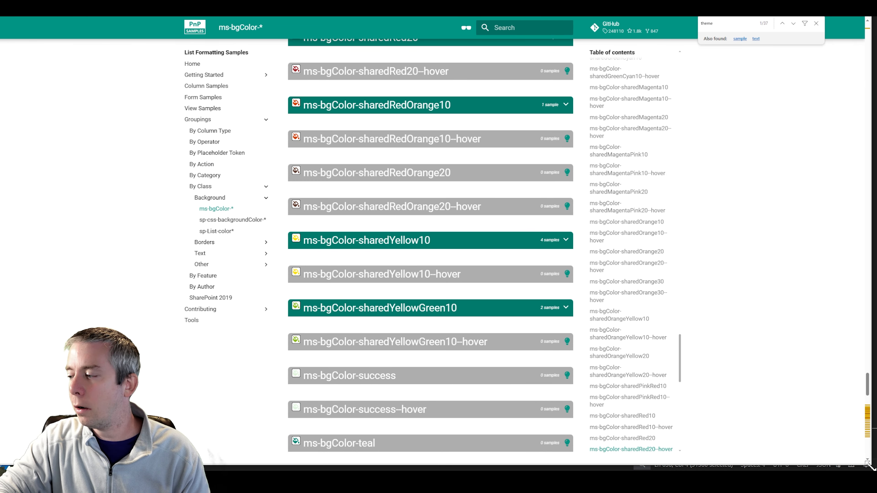
scroll("down", 3)
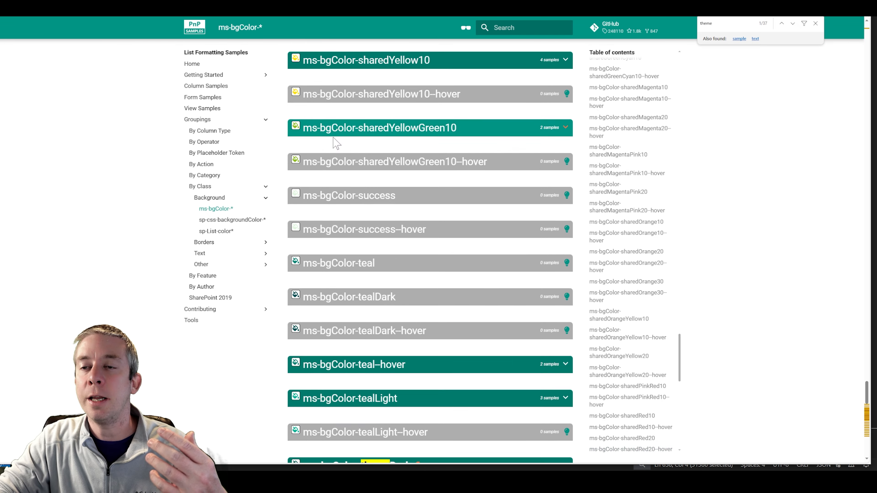
scroll("down", 3)
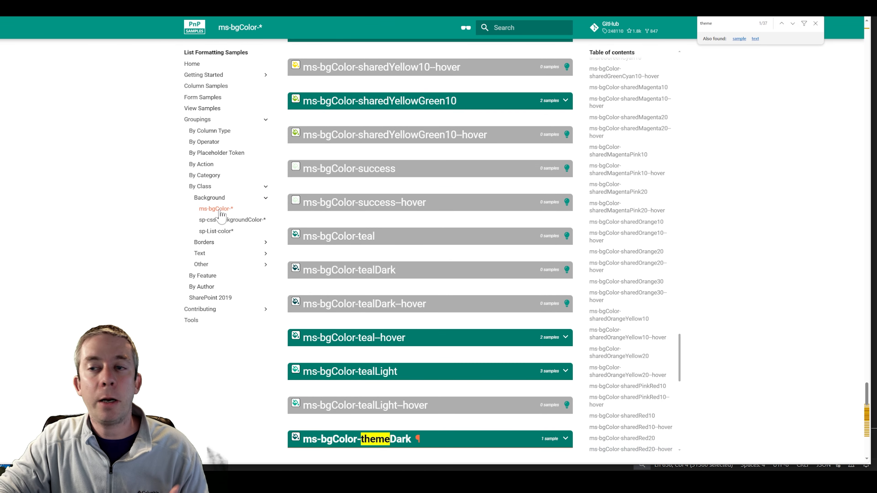
scroll("down", 3)
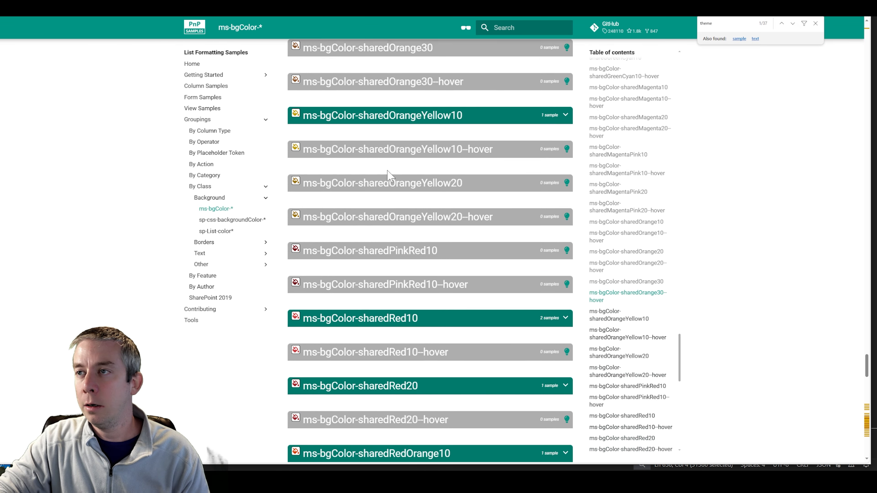
scroll("up", 3)
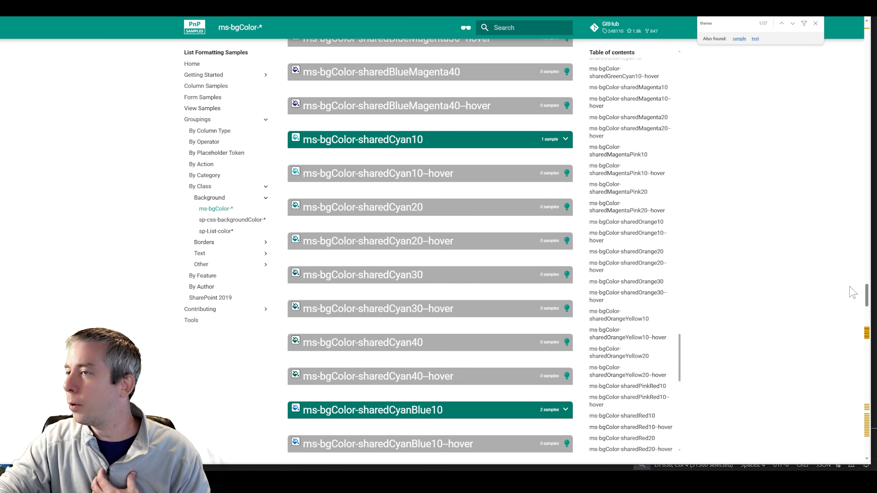
scroll("up", 3)
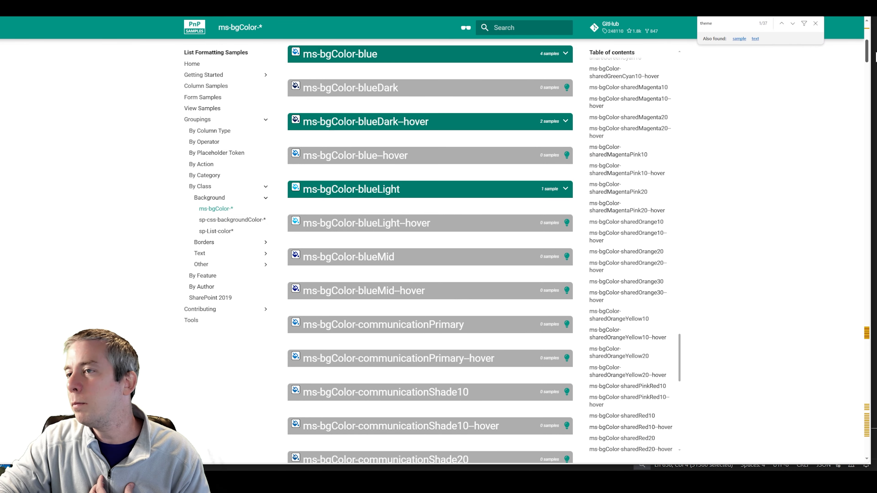
scroll("up", 3)
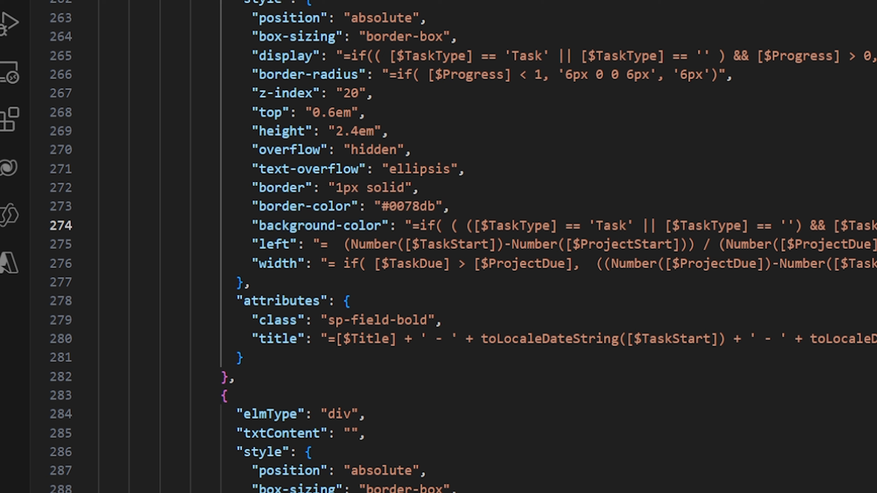
mouse_move(281, 301)
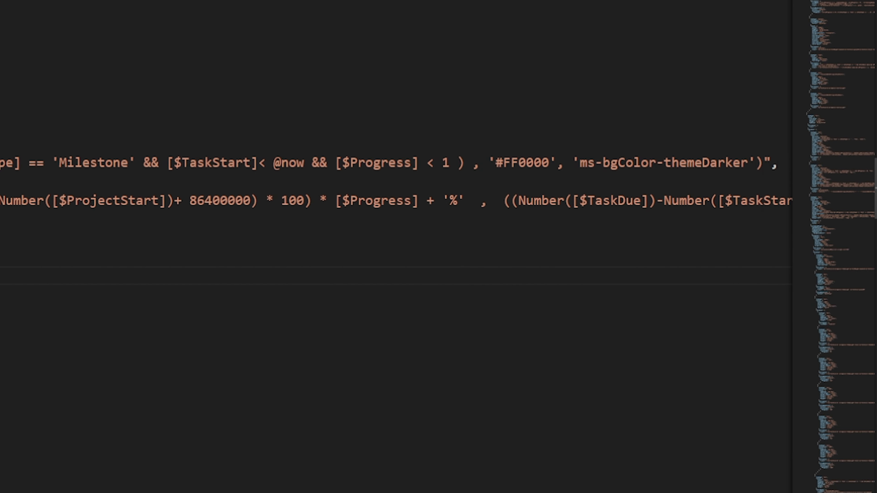
Step: Remove the ms-bgColor-themeDarker fallback so the background-color formula falls back to ''
scroll("right", 3)
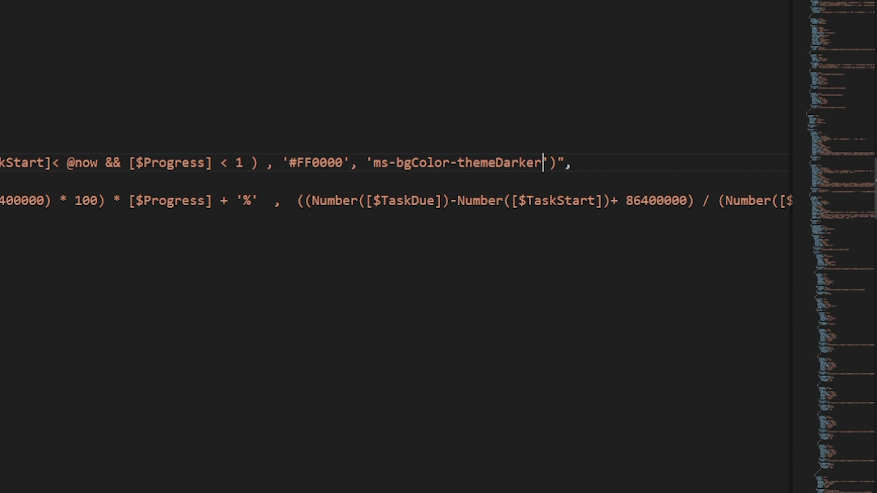
double_click(456, 163)
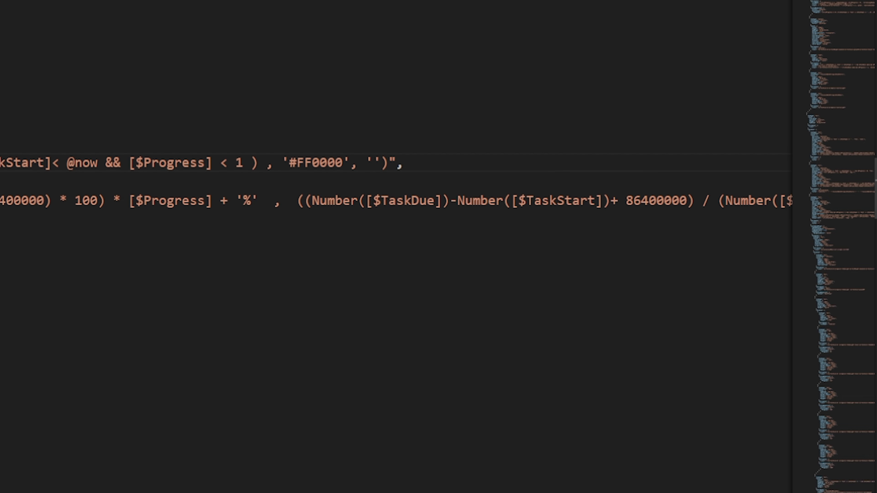
scroll("up", 3)
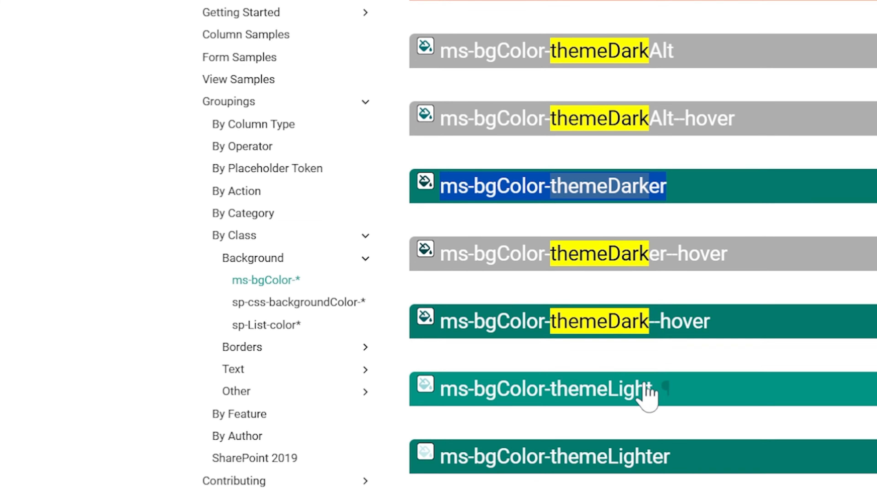
scroll("up", 3)
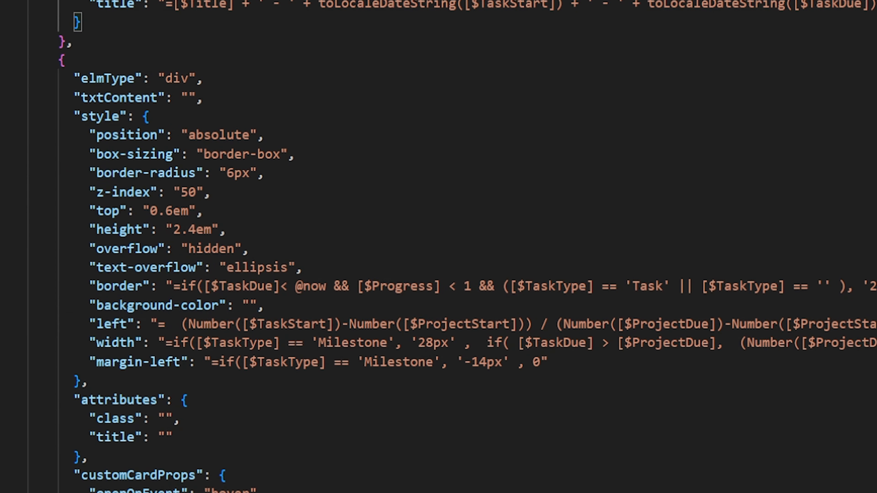
scroll("up", 3)
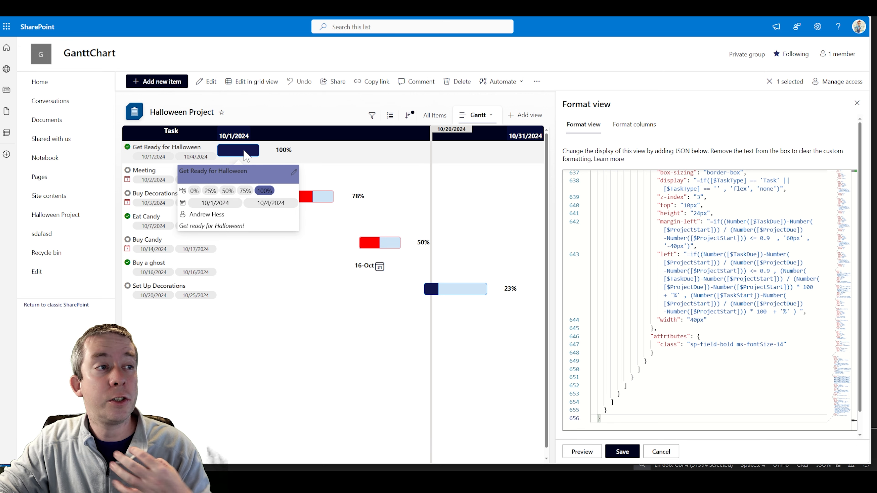
Step: Save the Gantt view formatting, close the pane and go to the site settings
left_click(623, 451)
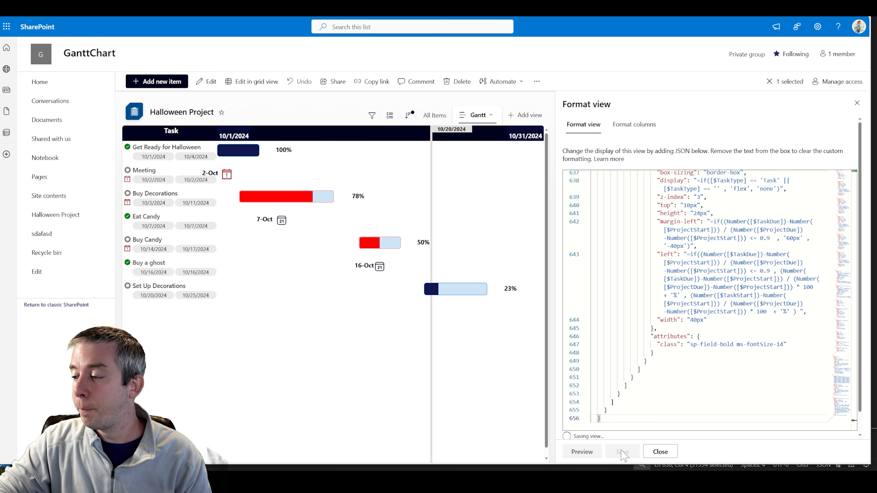
left_click(622, 452)
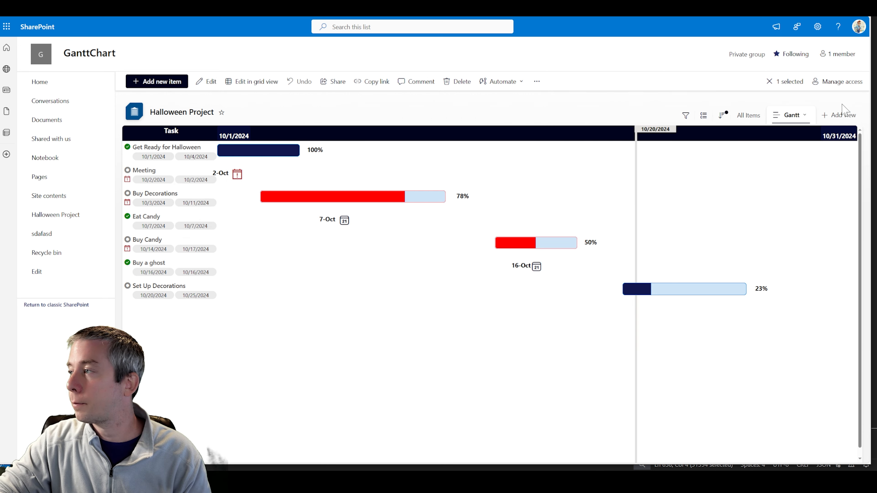
left_click(818, 27)
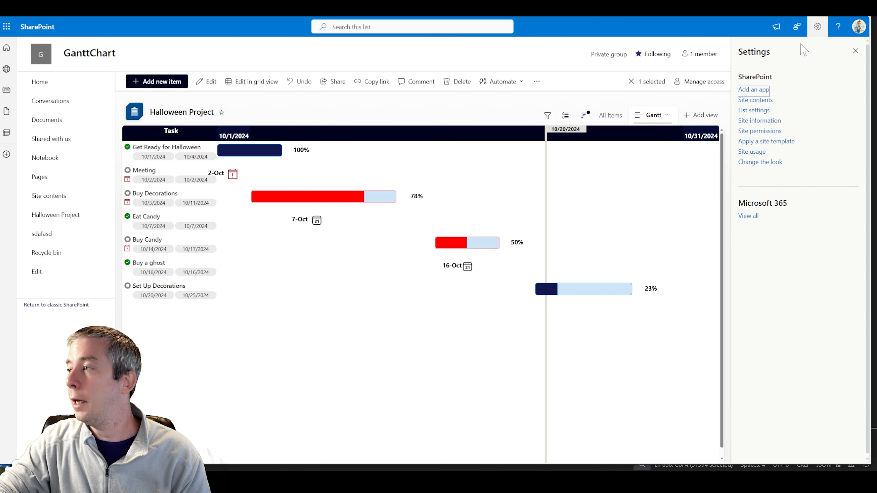
mouse_move(759, 162)
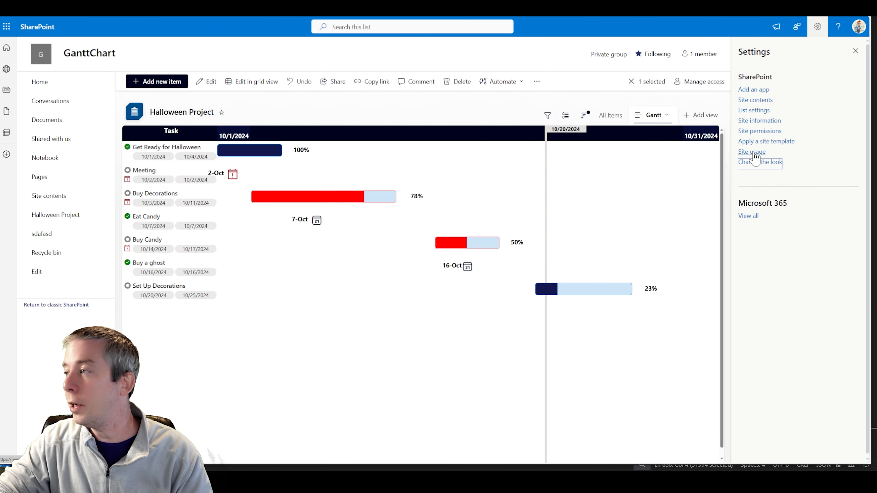
left_click(760, 162)
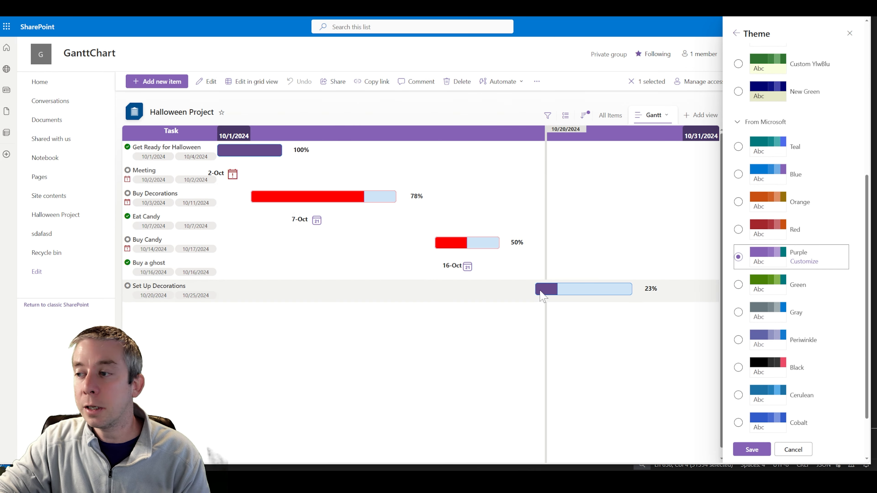
mouse_move(741, 414)
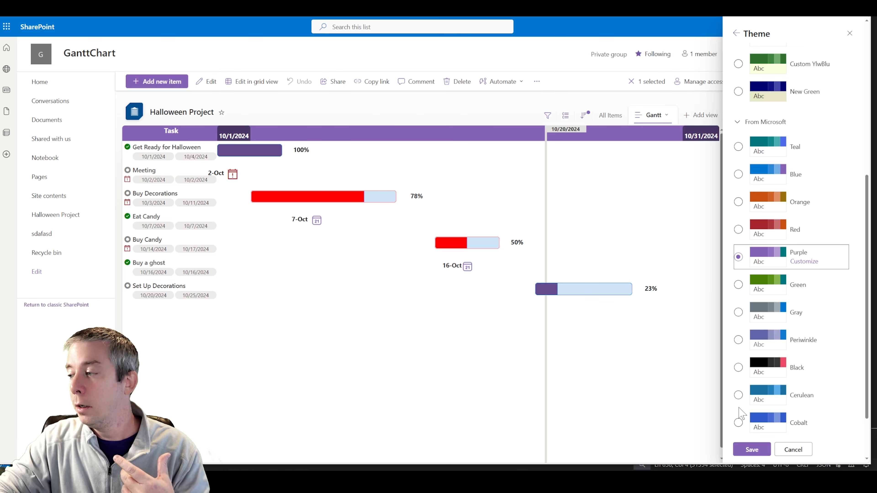
left_click(738, 395)
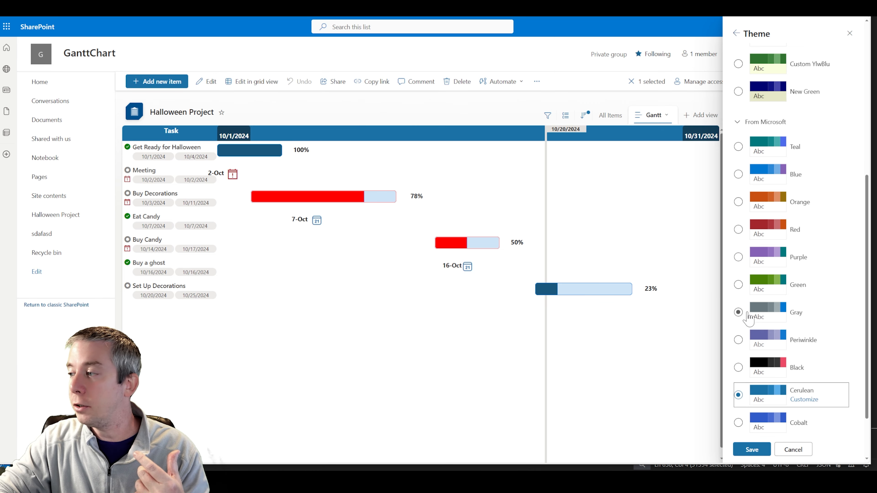
left_click(738, 313)
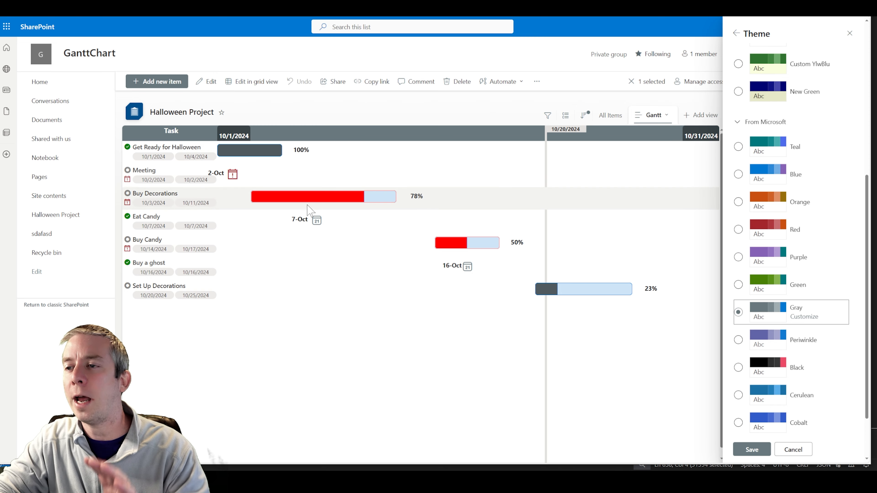
mouse_move(731, 240)
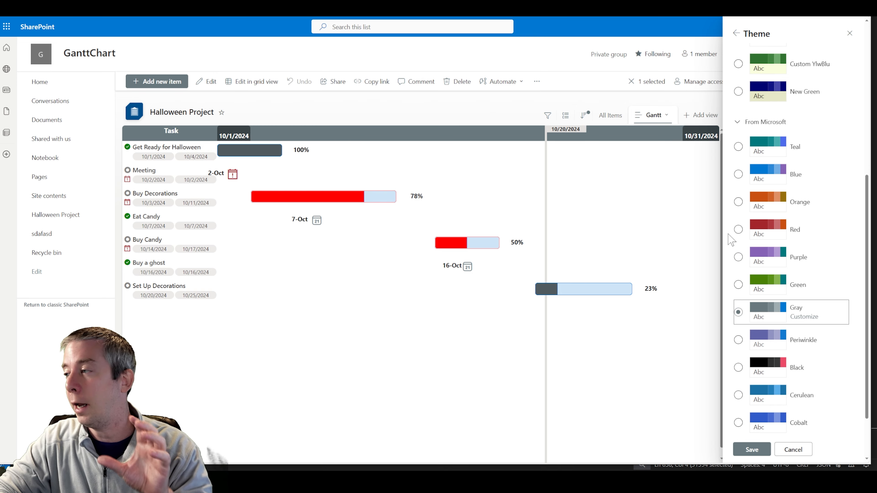
left_click(738, 229)
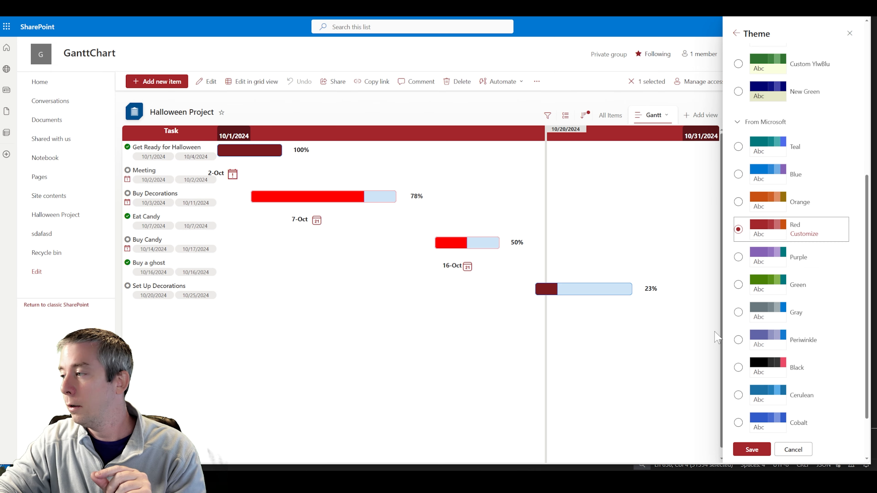
scroll("up", 3)
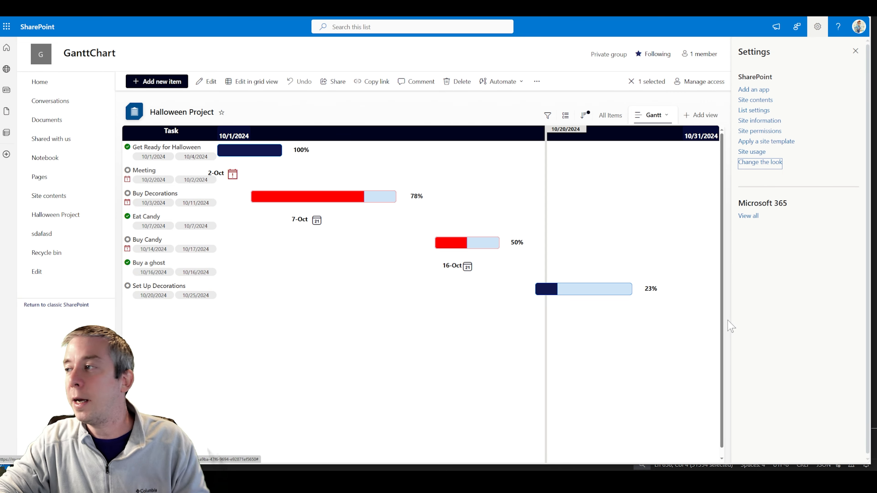
left_click(855, 50)
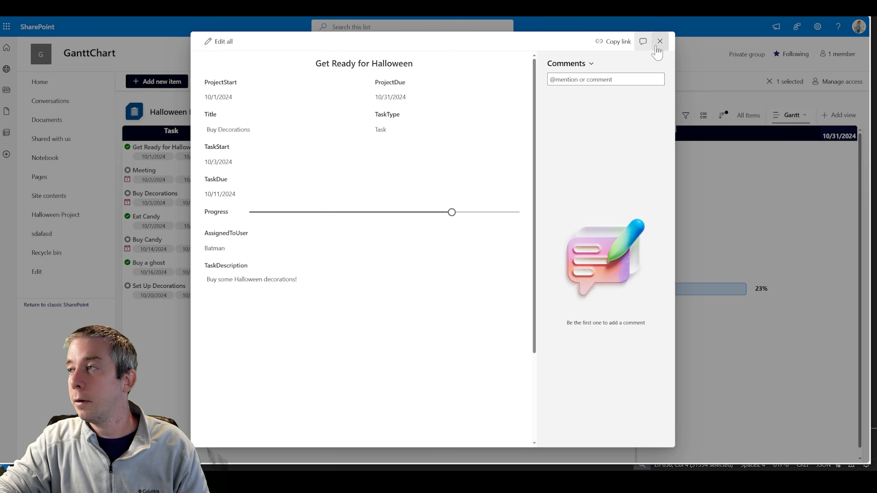
left_click(660, 41)
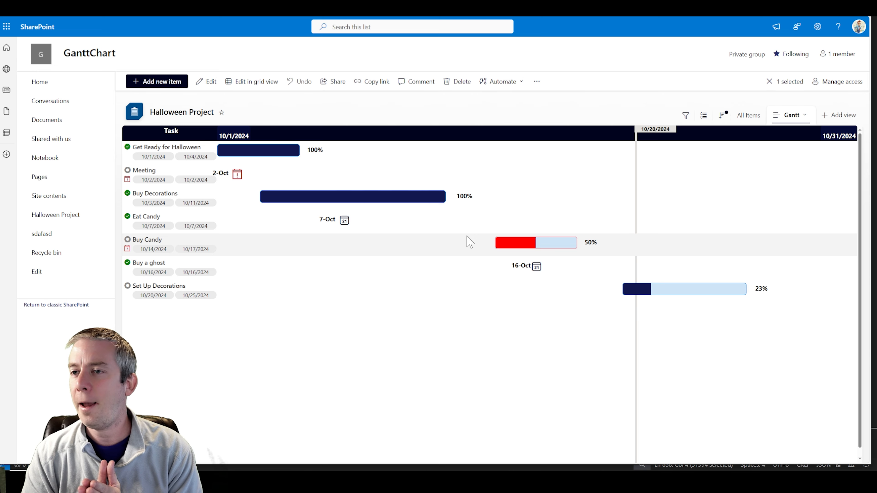
mouse_move(575, 252)
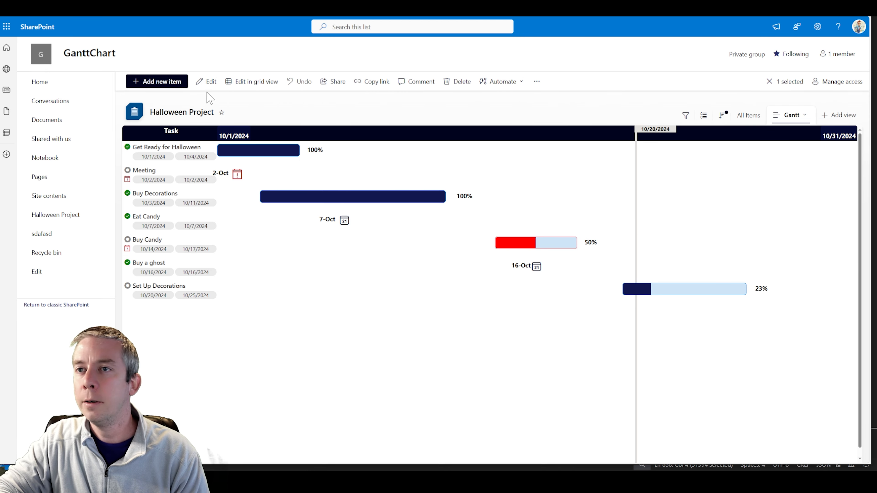
mouse_move(749, 89)
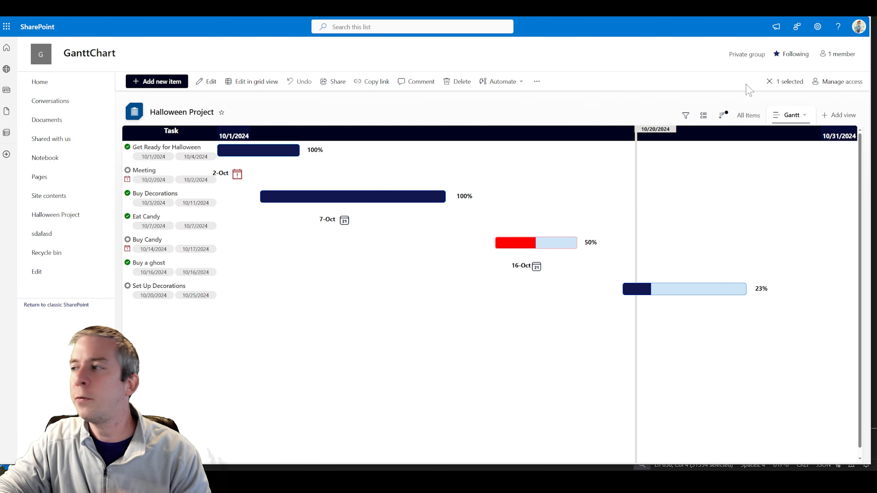
Step: From All Items, start a new column, then cancel the mistyped text column
left_click(756, 115)
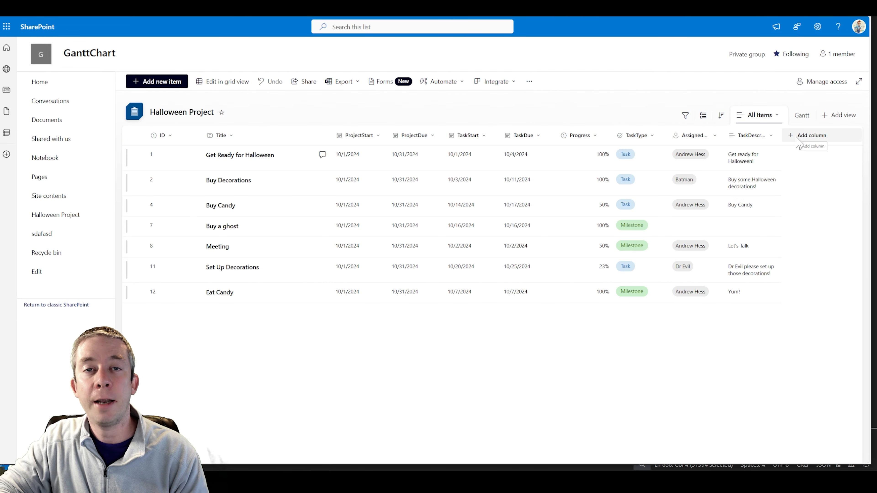
left_click(810, 135)
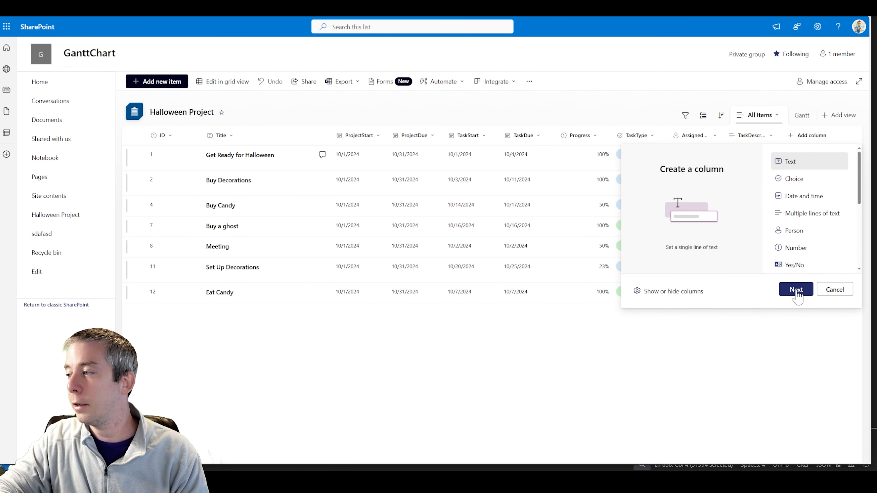
left_click(795, 289)
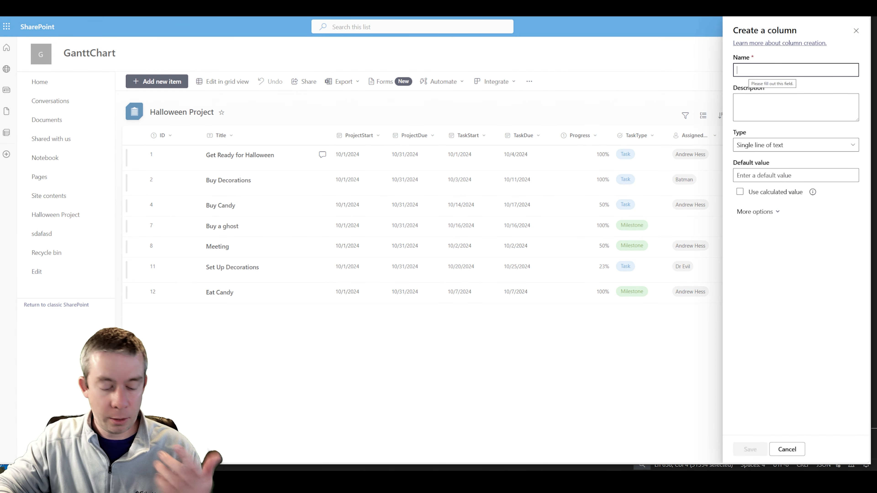
type("email Template (Week 2)")
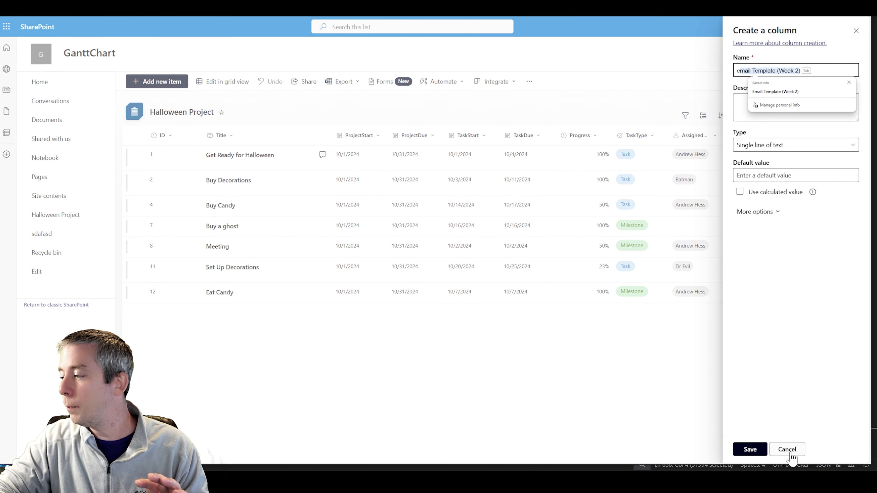
left_click(787, 449)
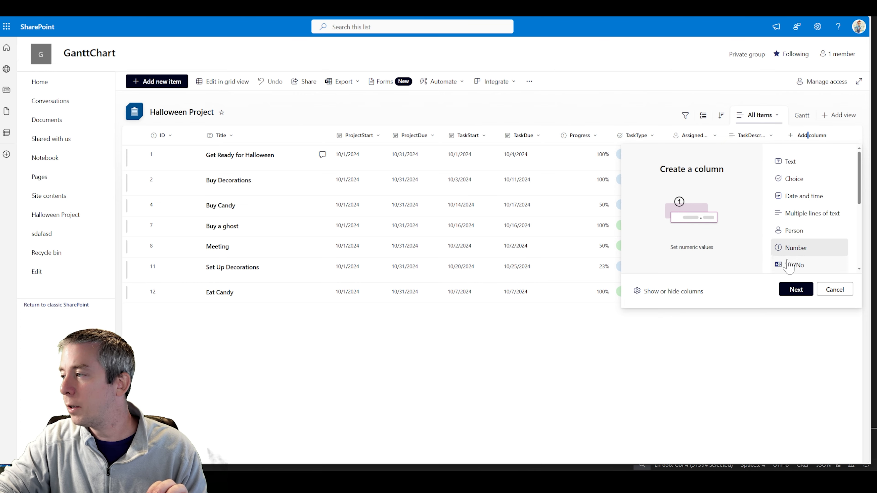
Step: Create a Number column formatted with the $ symbol and name it EstimatedCost
left_click(795, 247)
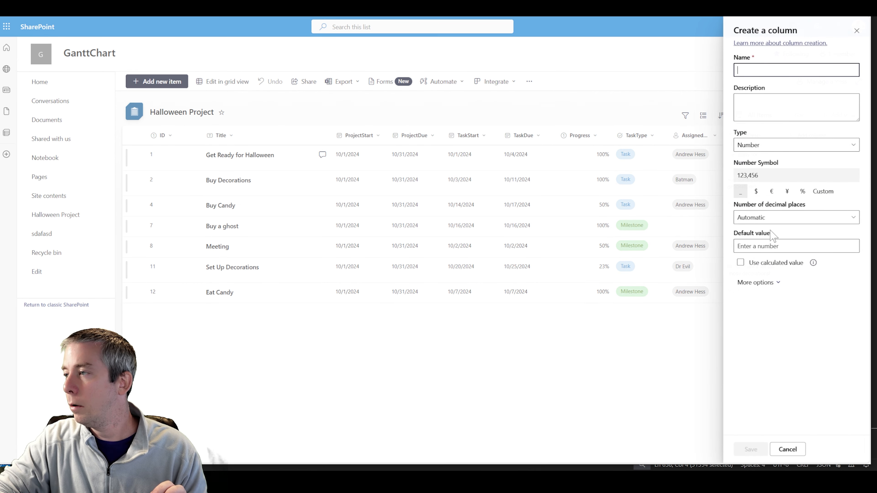
left_click(756, 191)
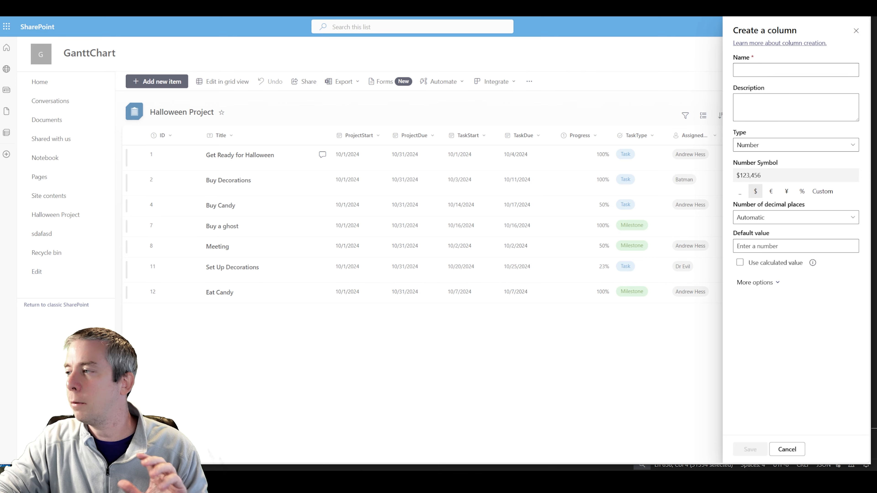
type("EstimatedC")
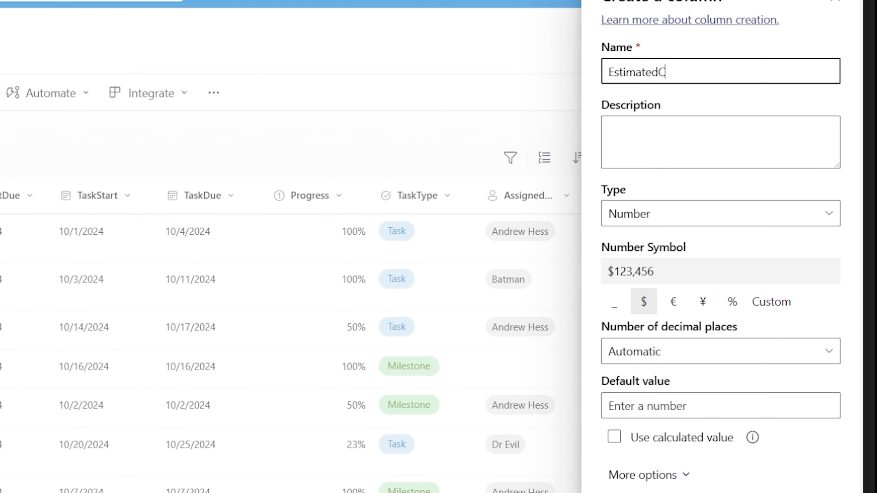
type("ost")
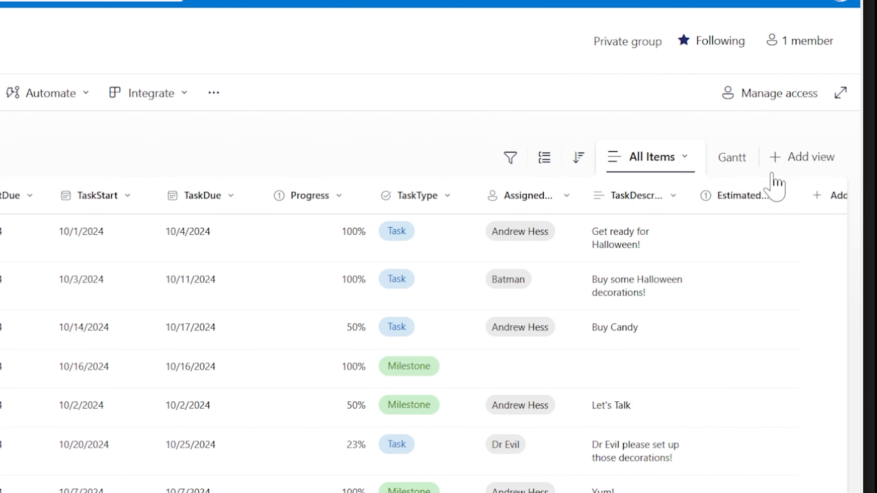
Step: Fill Estimated Cost values such as 100, 500 and 30 into the tasks in grid view
left_click(744, 238)
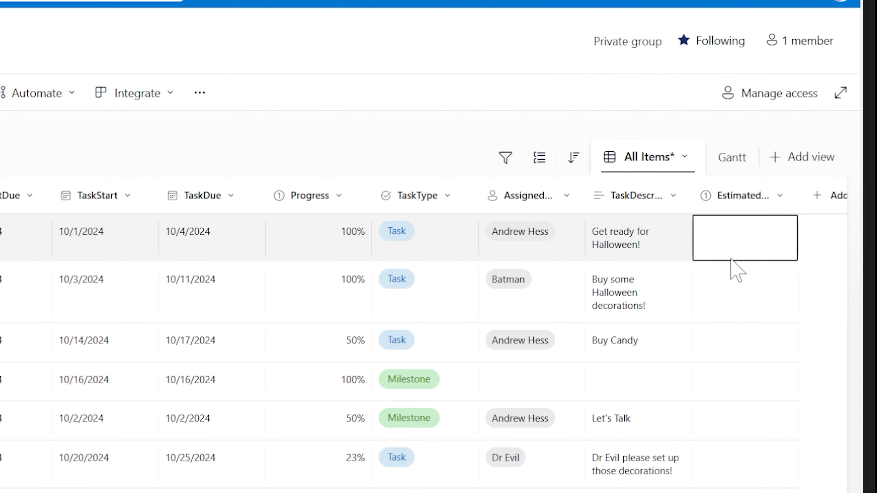
type("100")
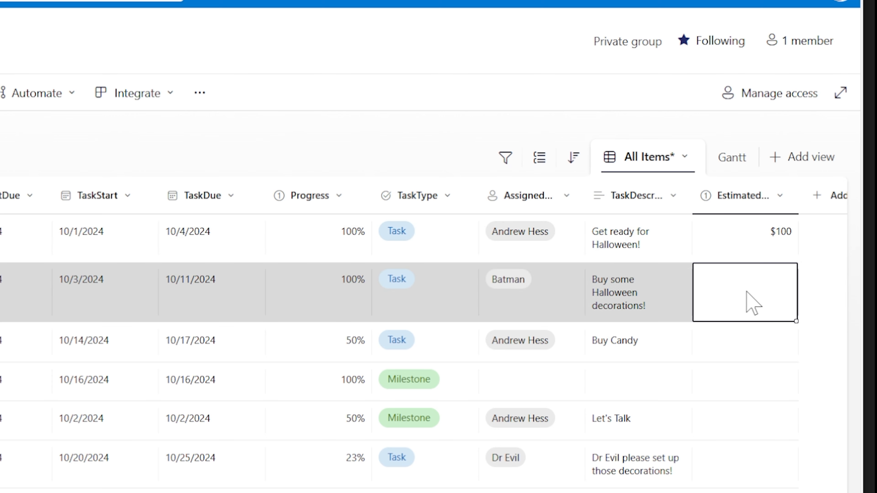
left_click(744, 232)
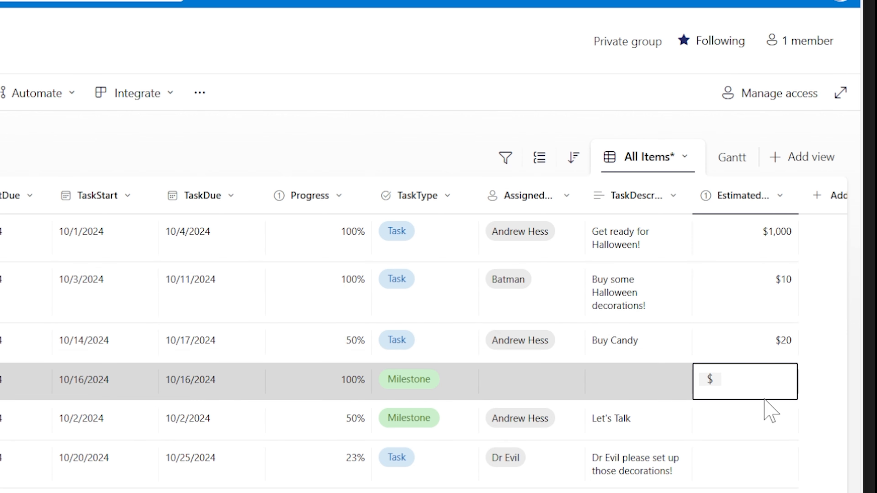
type("500")
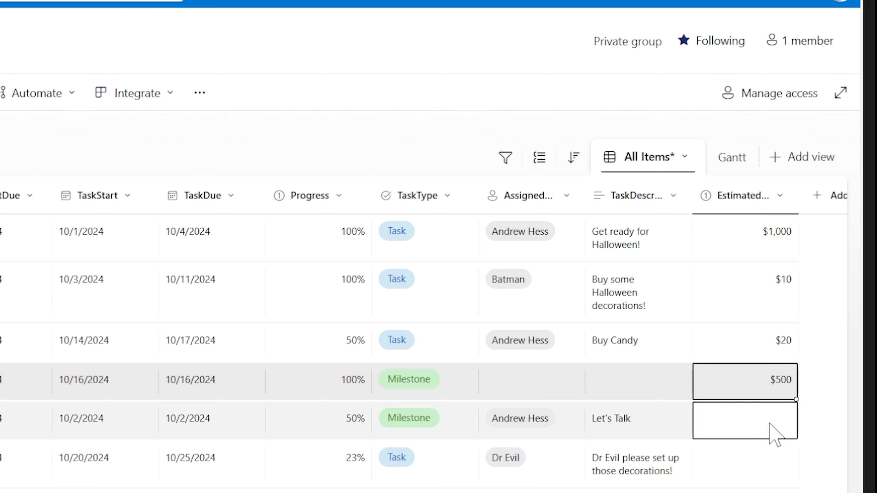
type("300")
left_click(746, 460)
type("$40")
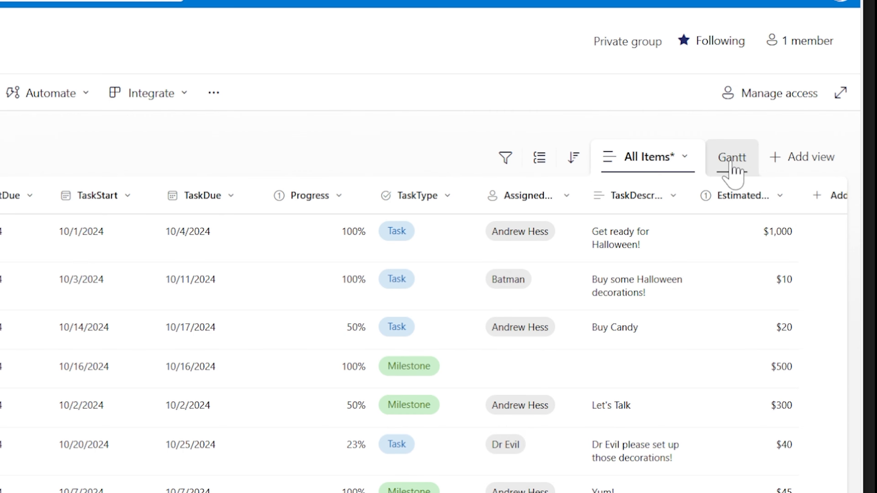
left_click(731, 157)
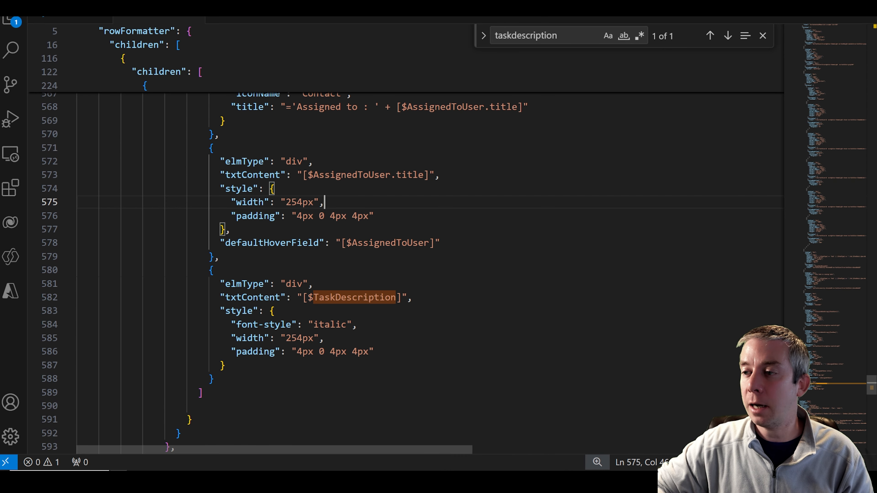
Step: Copy the AssignedTo icon and name blocks and paste them after the TaskDescription div
scroll("up", 3)
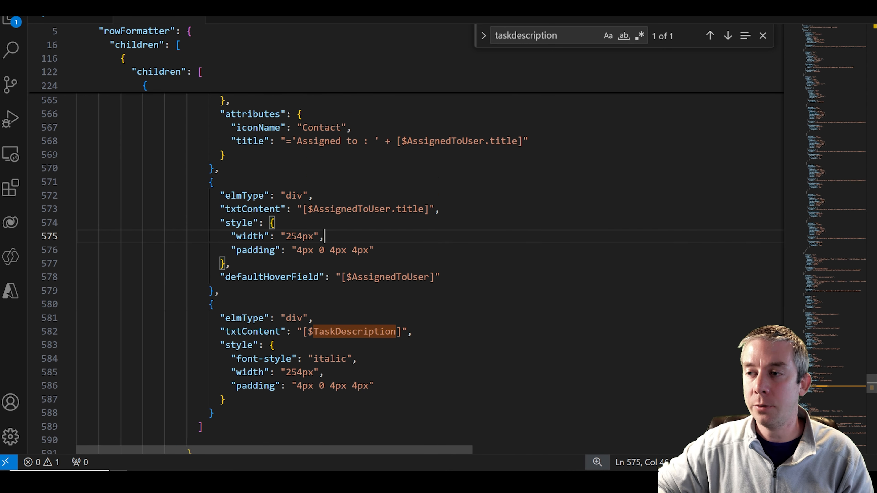
scroll("up", 3)
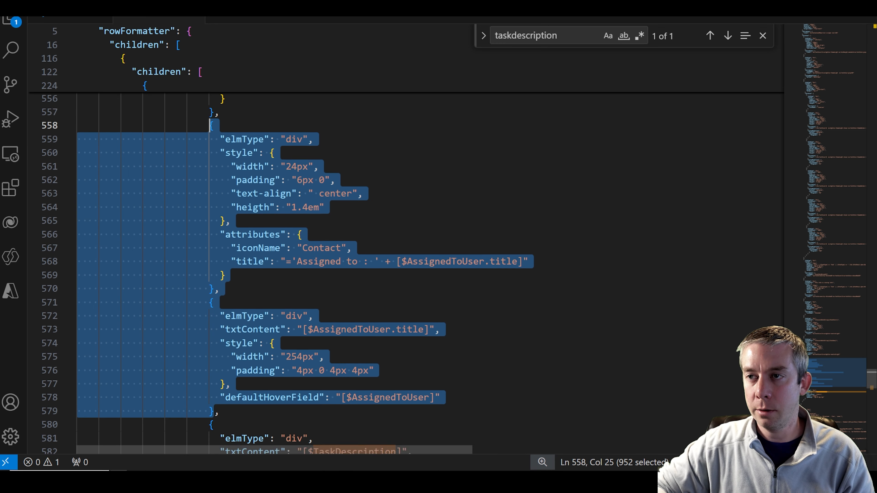
scroll("up", 3)
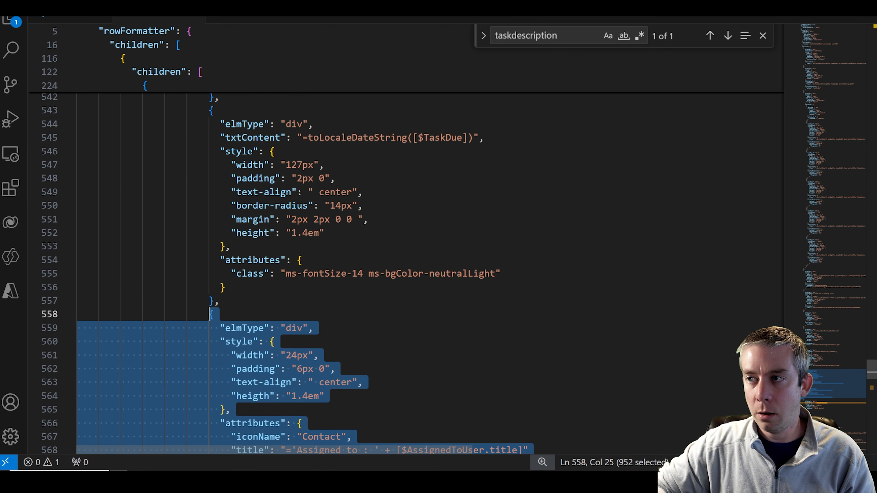
scroll("down", 3)
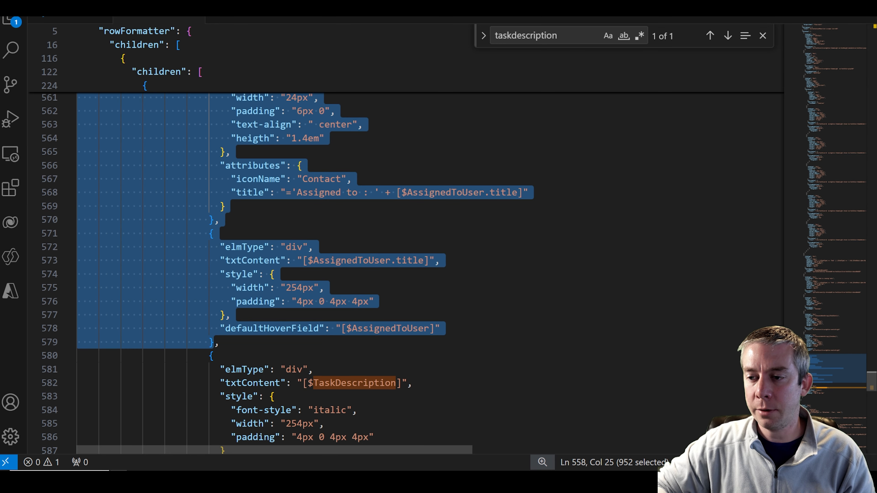
scroll("up", 3)
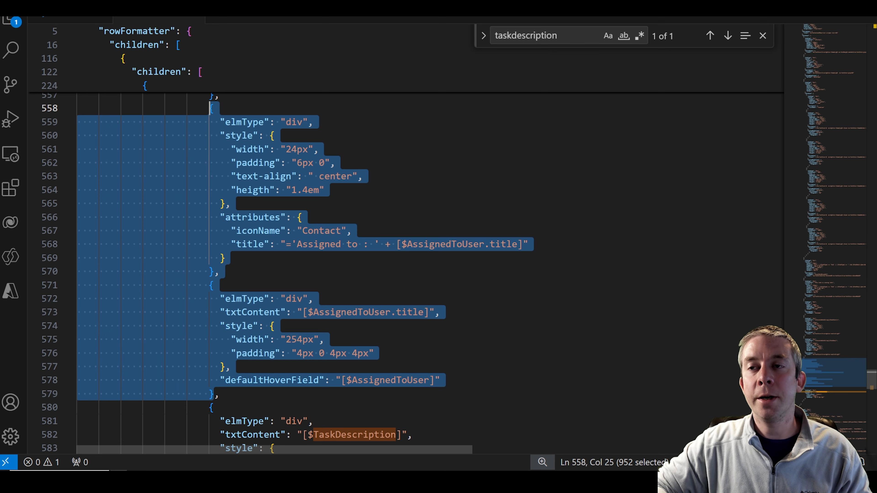
scroll("down", 3)
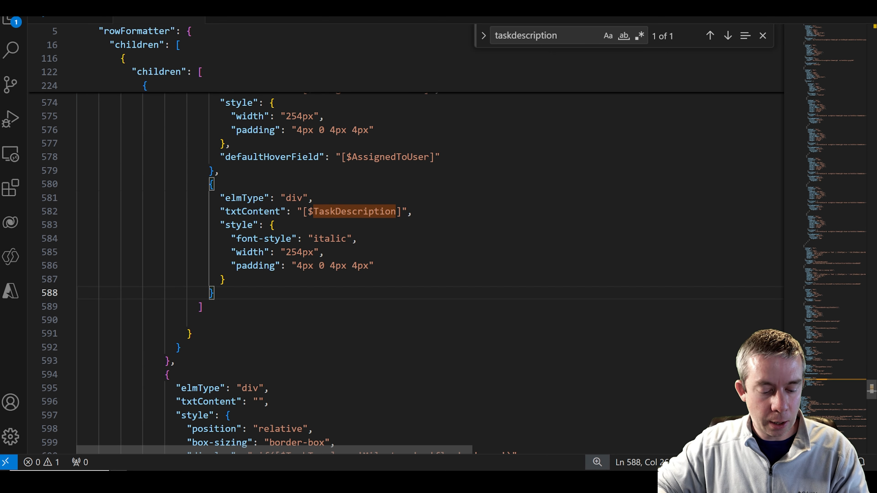
scroll("down", 3)
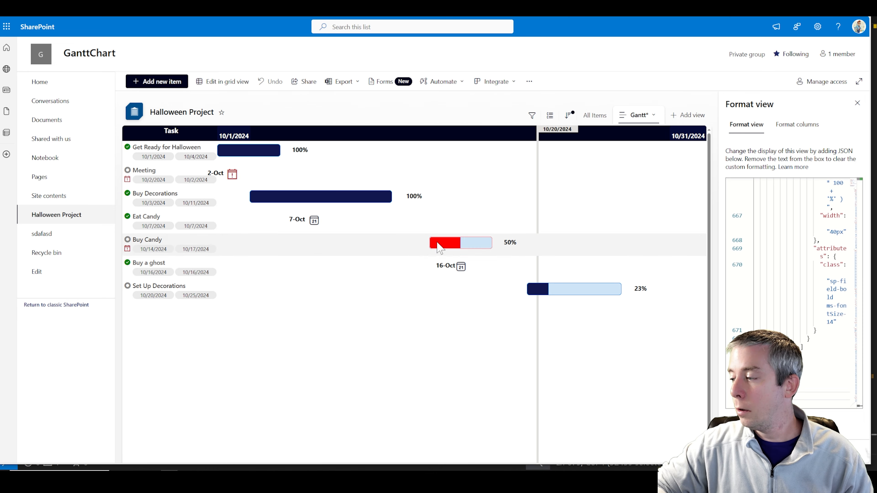
Step: Preview the Buy Decorations hover card showing the duplicated assignee row below the description
left_click(320, 196)
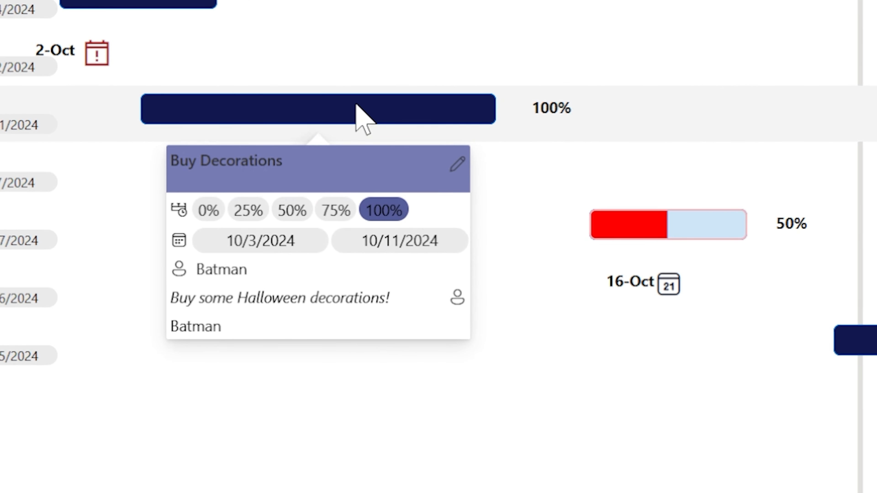
mouse_move(459, 311)
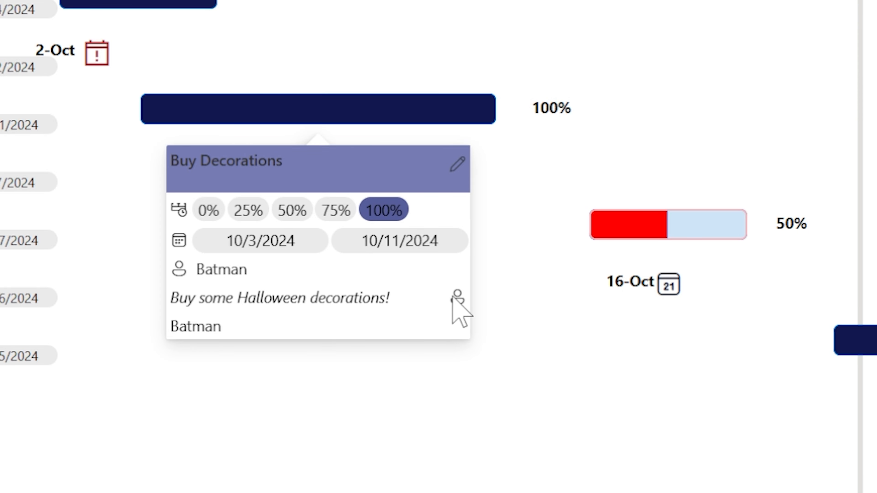
mouse_move(458, 294)
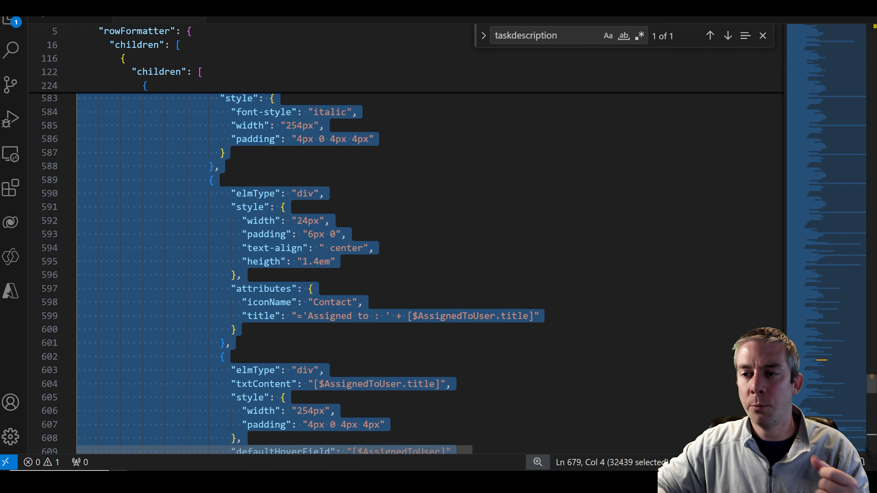
Step: Move the duplicated Contact-icon and assignee block above the TaskDescription block and remove the stray comma
scroll("down", 3)
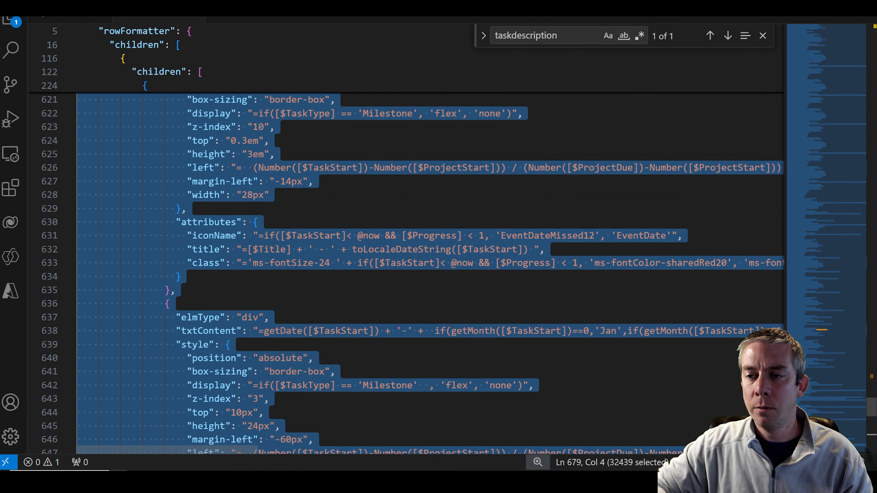
scroll("up", 3)
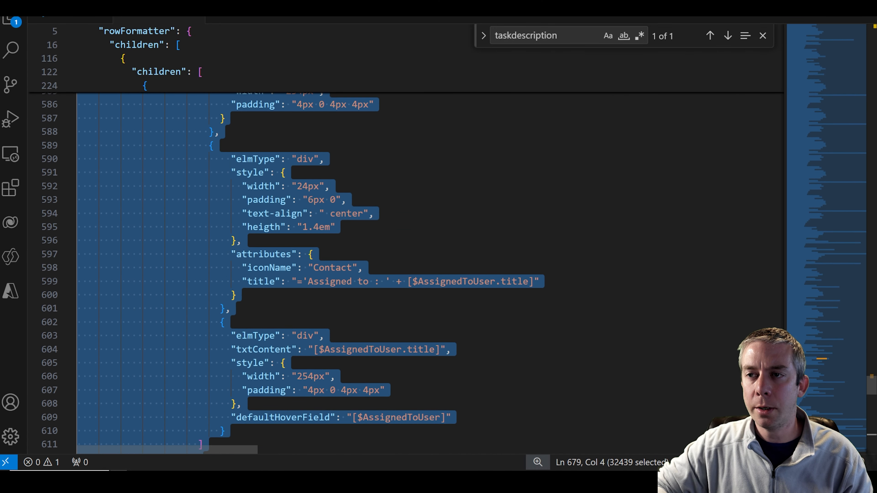
left_click(213, 214)
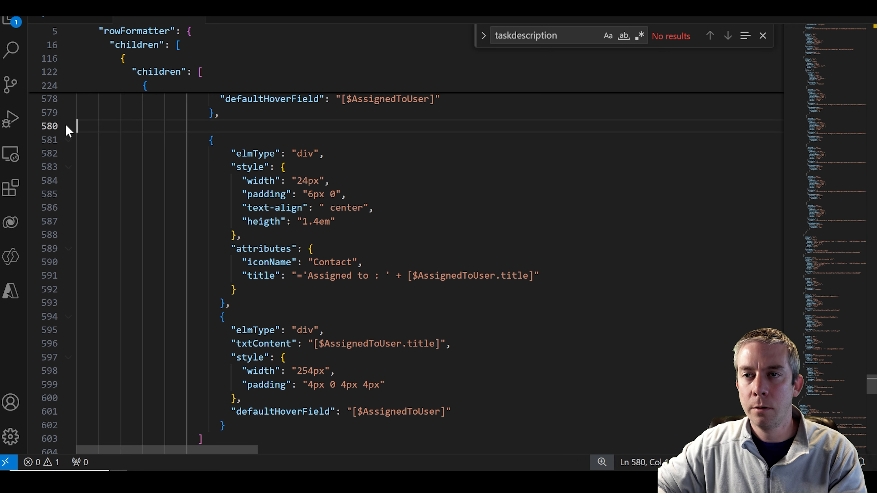
scroll("down", 3)
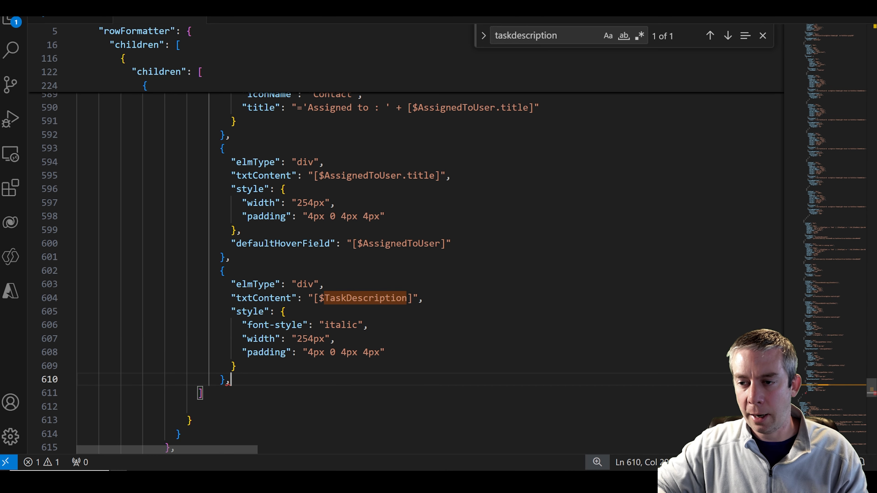
key("Backspace")
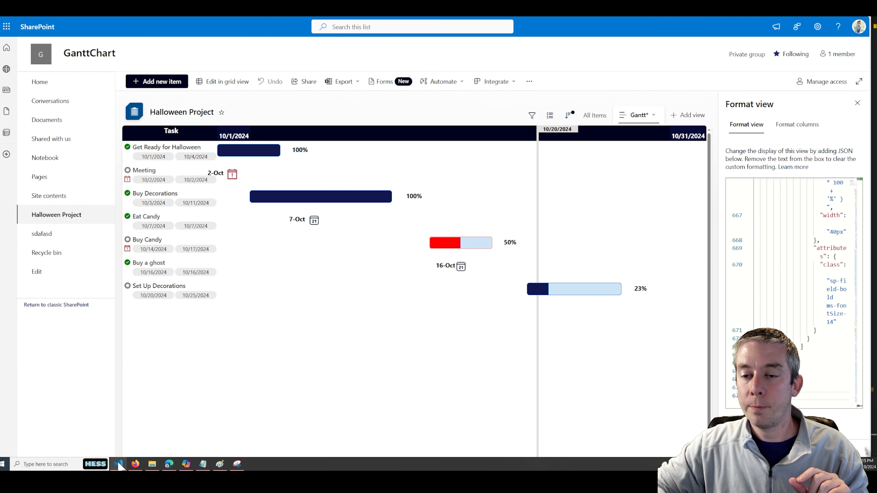
Step: Change the copied block's title to 'Estimated Cost : ' and its content to [$EstimatedCost]
left_click(119, 464)
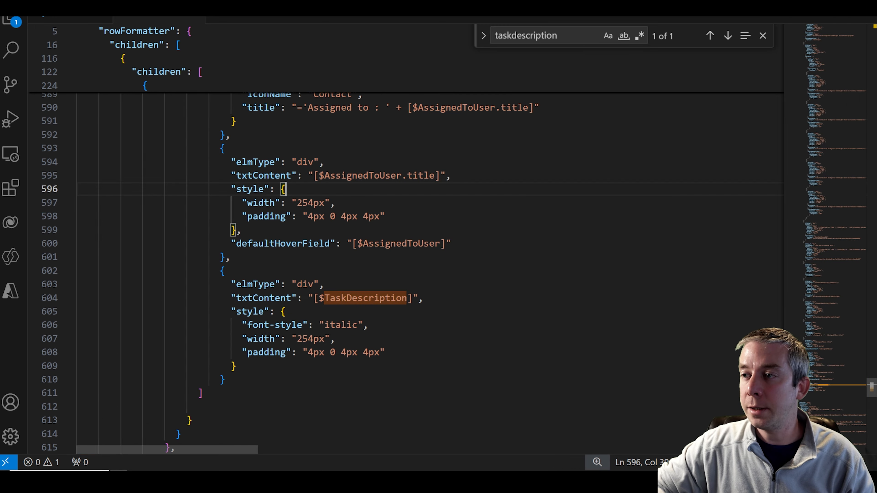
scroll("up", 3)
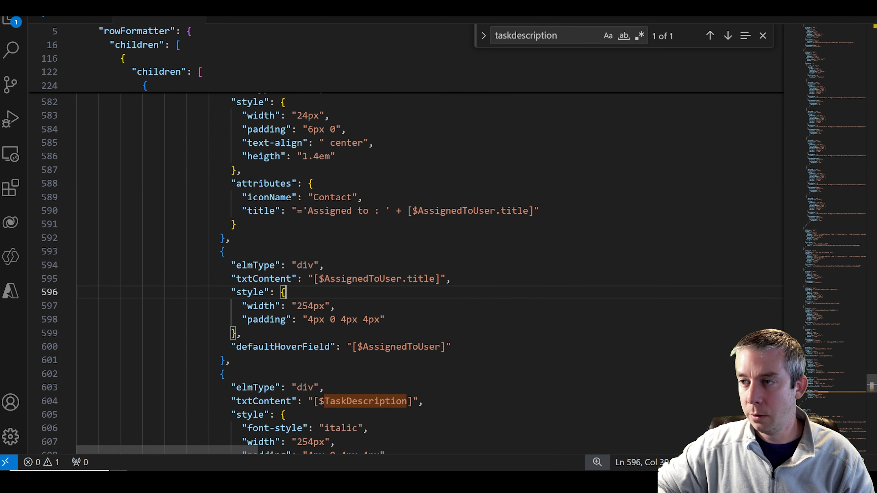
scroll("down", 3)
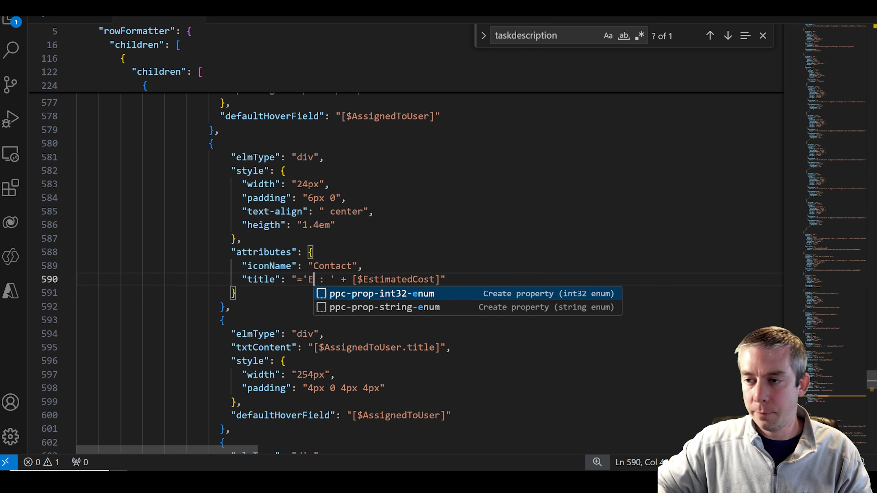
key("Escape")
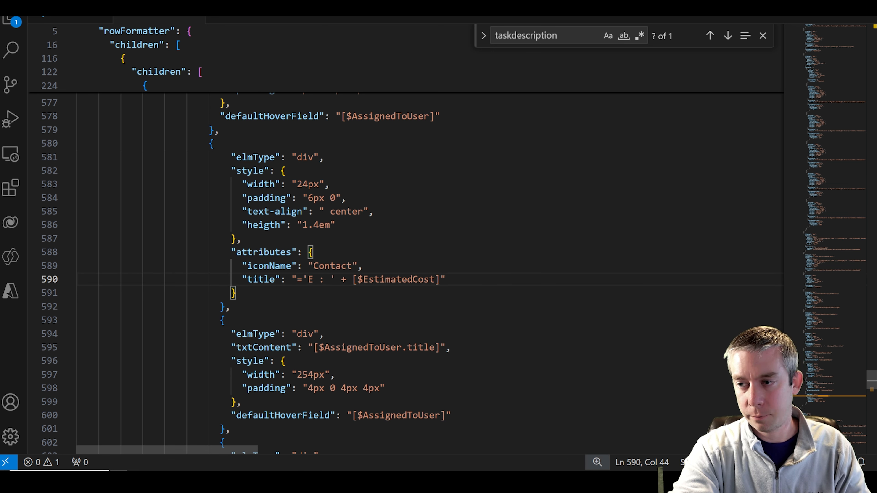
type("stimated Cost")
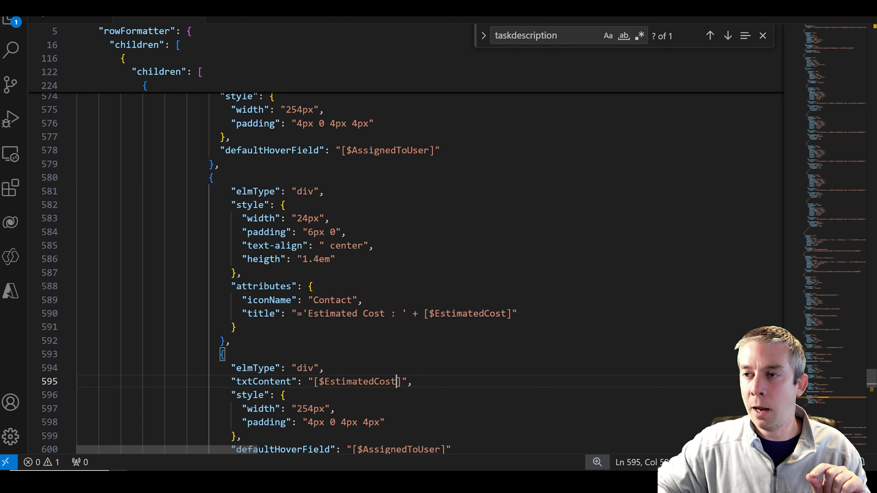
Step: Replace the copied block's Contact iconName with Money
scroll("down", 3)
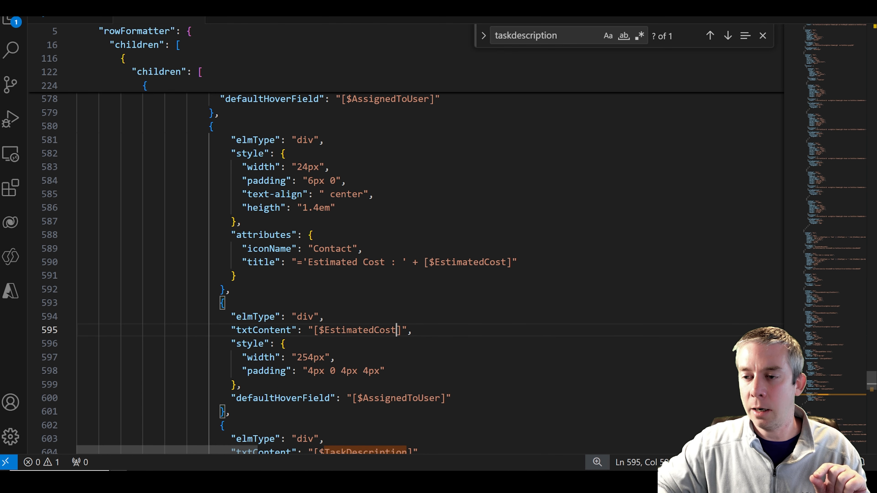
double_click(331, 248)
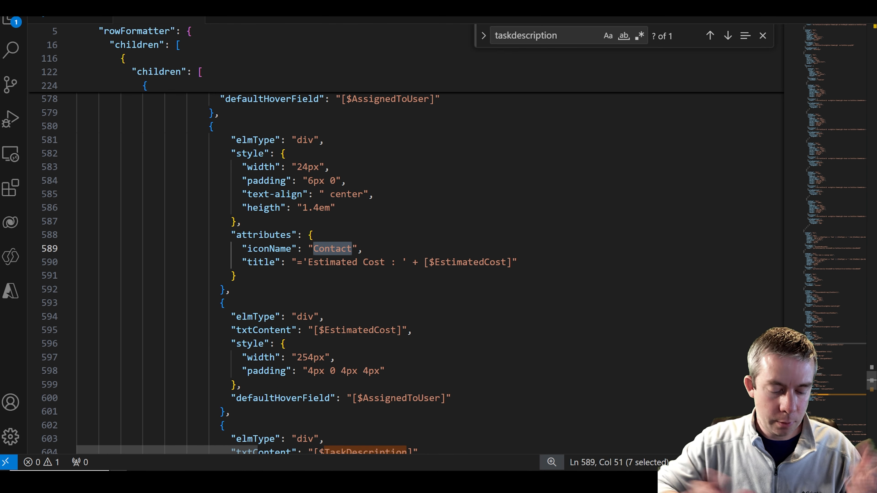
type("Money")
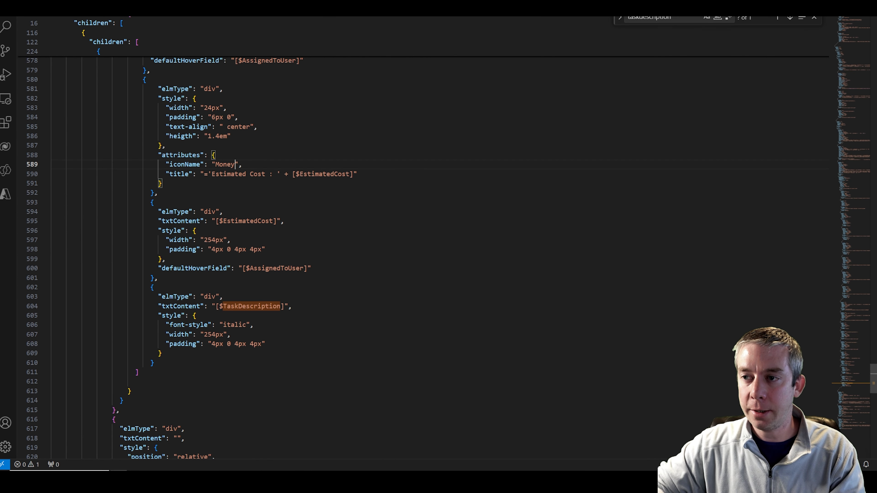
scroll("up", 3)
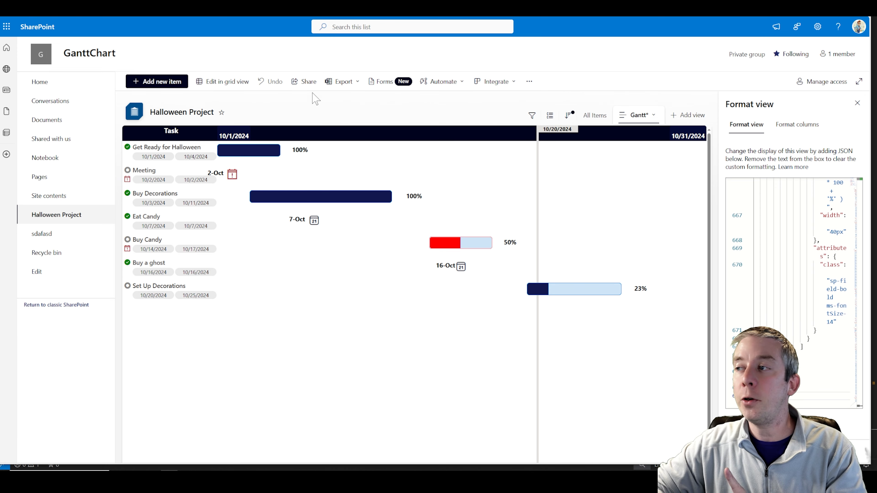
Step: Show the Estimated Cost column via grid view's Show or hide columns, then return to the Gantt chart
left_click(225, 81)
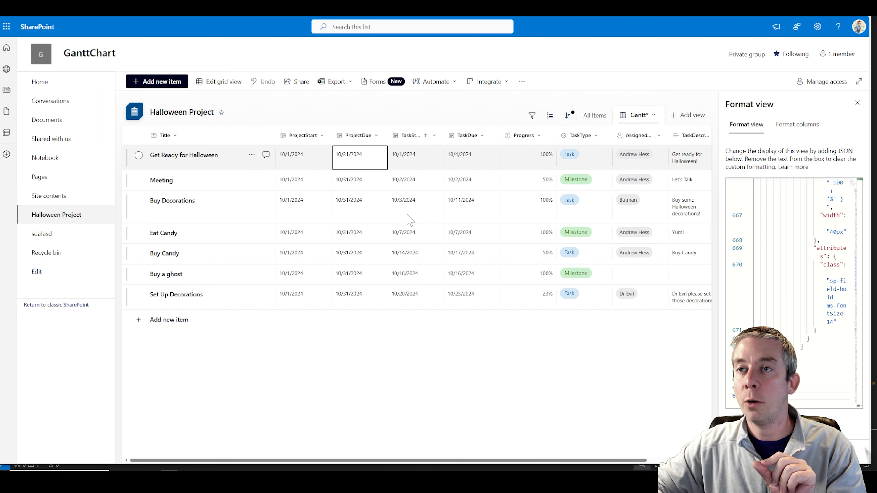
scroll("right", 3)
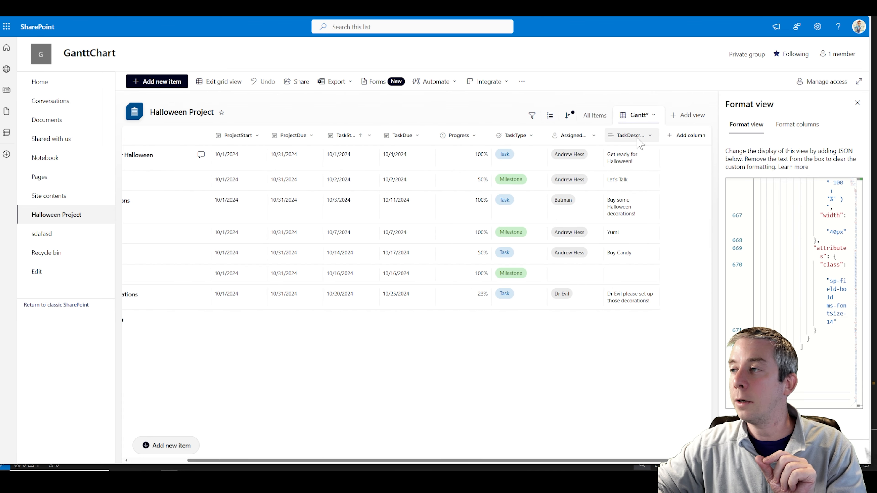
mouse_move(545, 464)
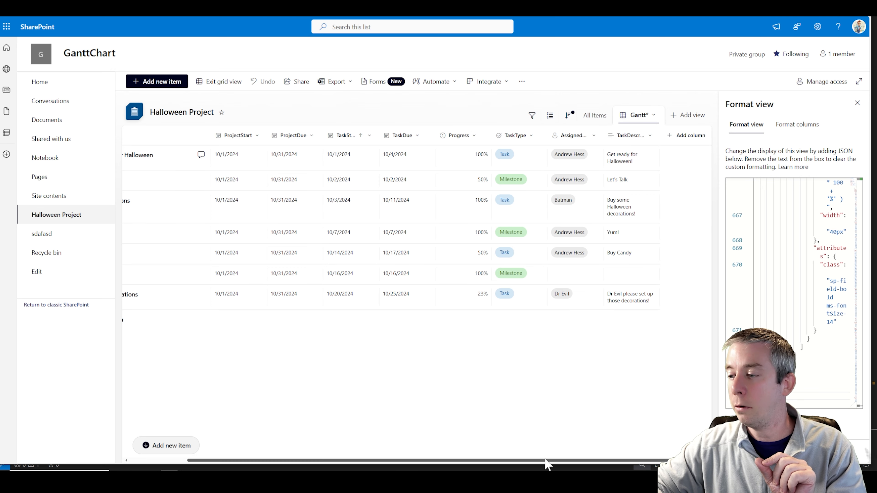
mouse_move(706, 141)
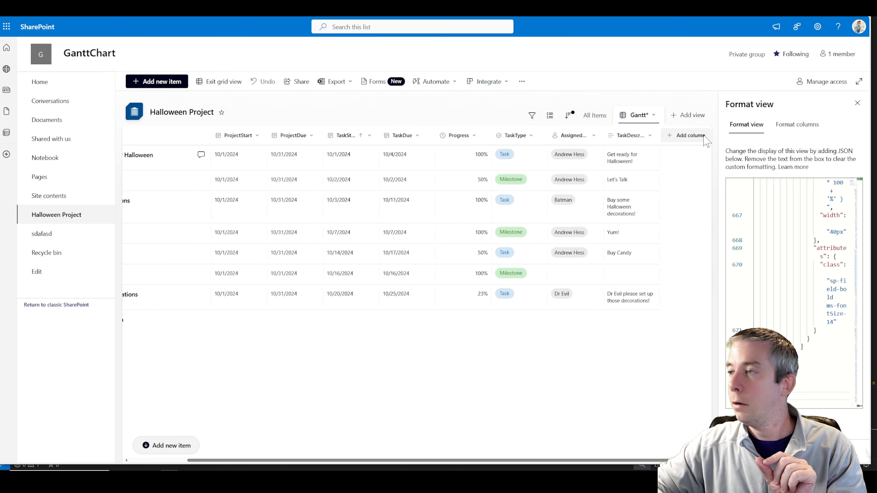
left_click(222, 81)
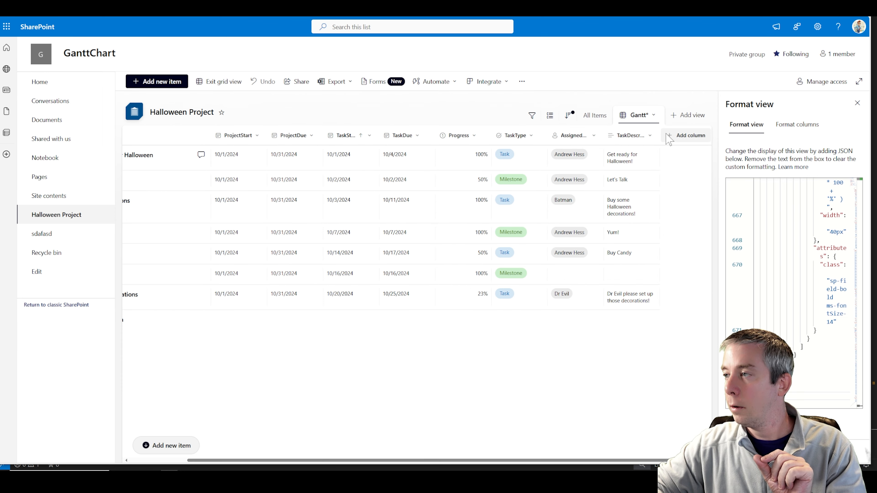
left_click(690, 135)
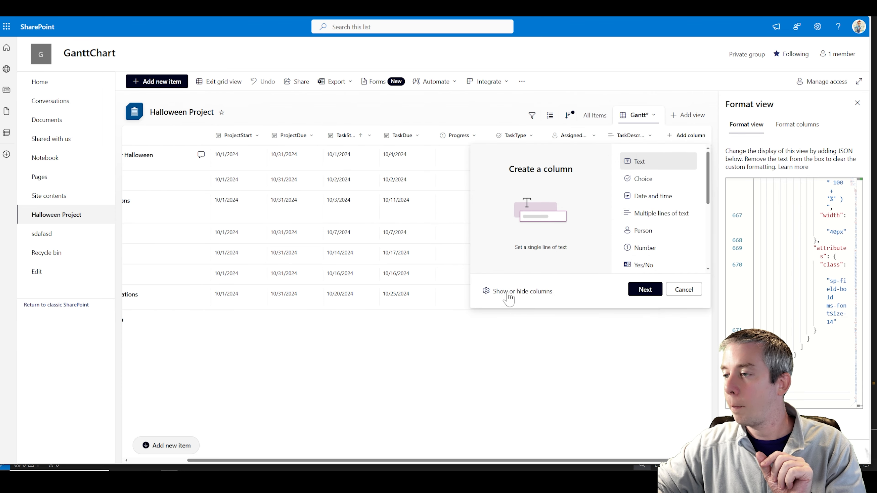
left_click(520, 291)
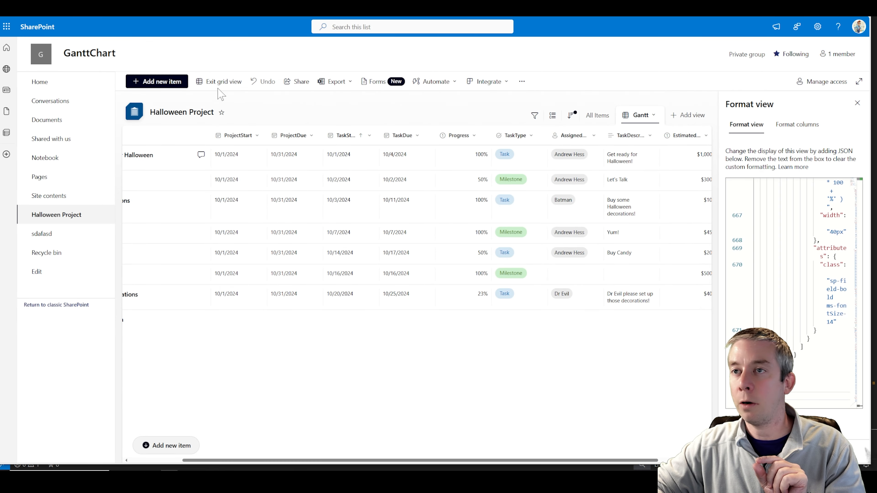
left_click(223, 81)
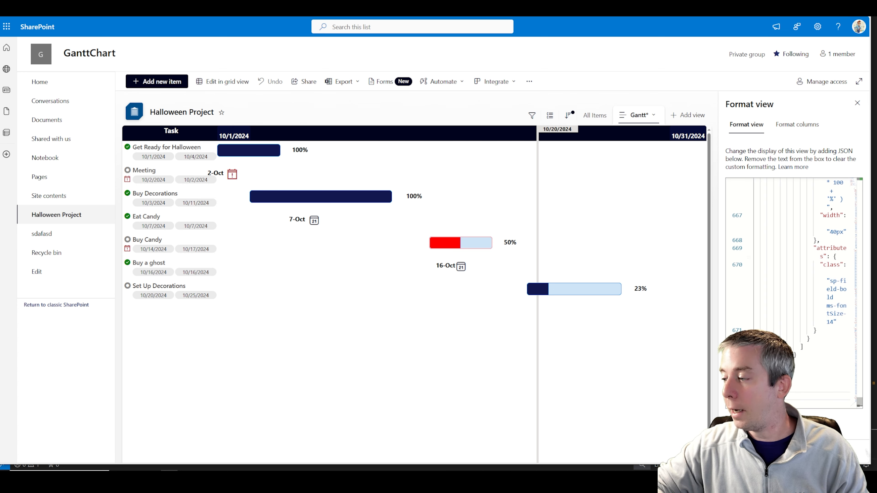
mouse_move(383, 204)
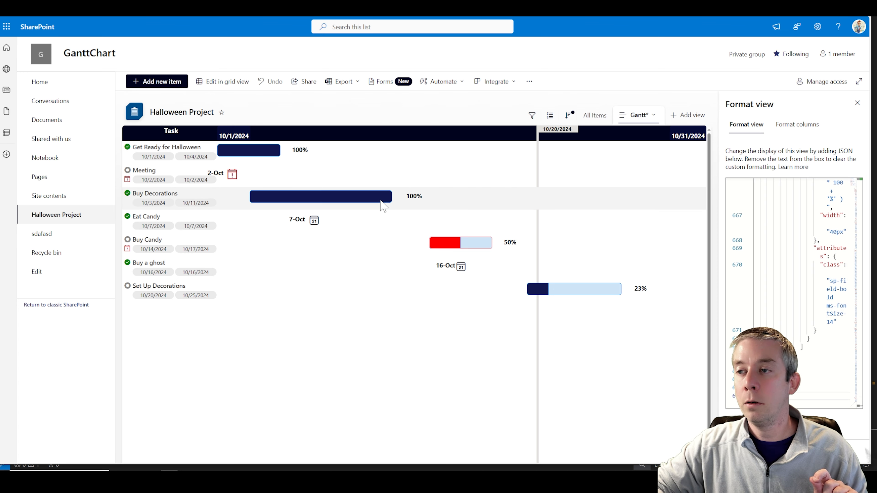
Step: Reveal the Buy Decorations hover card showing a money-icon row with cost 10 above its description
left_click(321, 196)
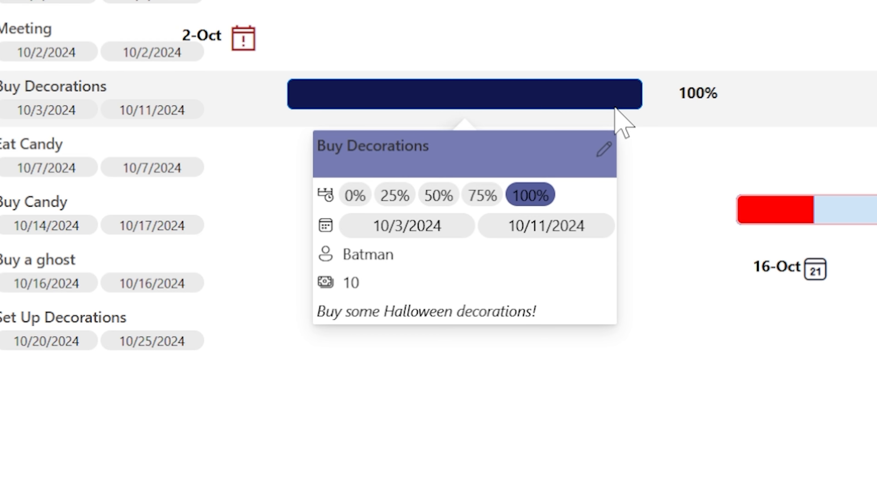
mouse_move(326, 282)
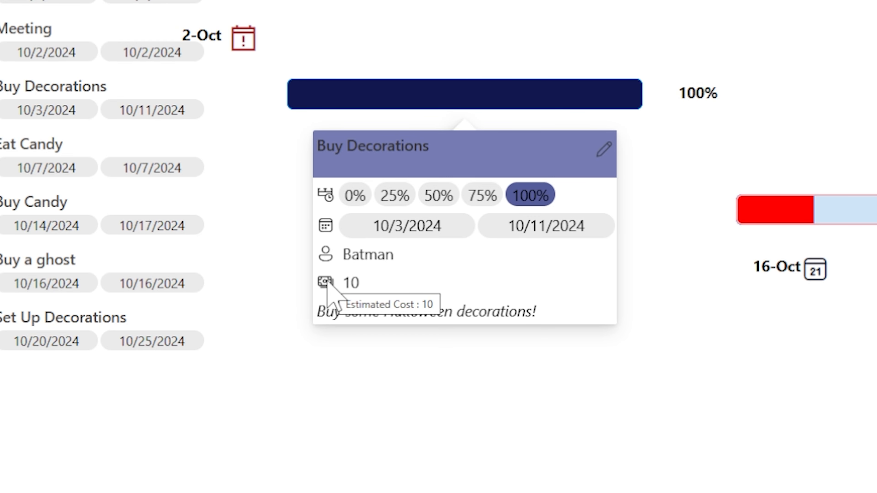
mouse_move(349, 294)
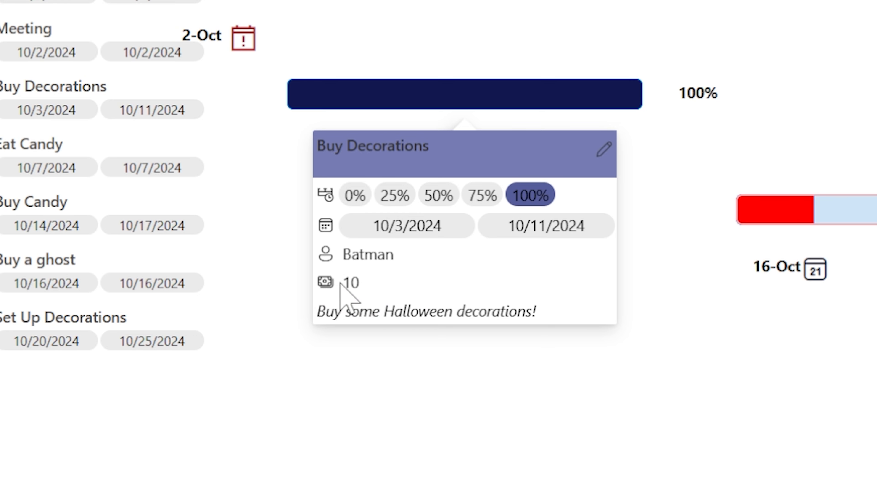
mouse_move(362, 297)
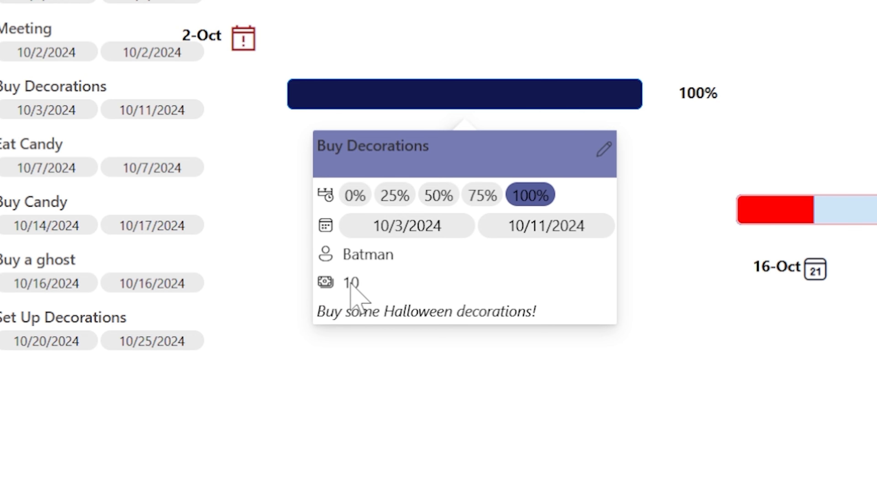
mouse_move(366, 304)
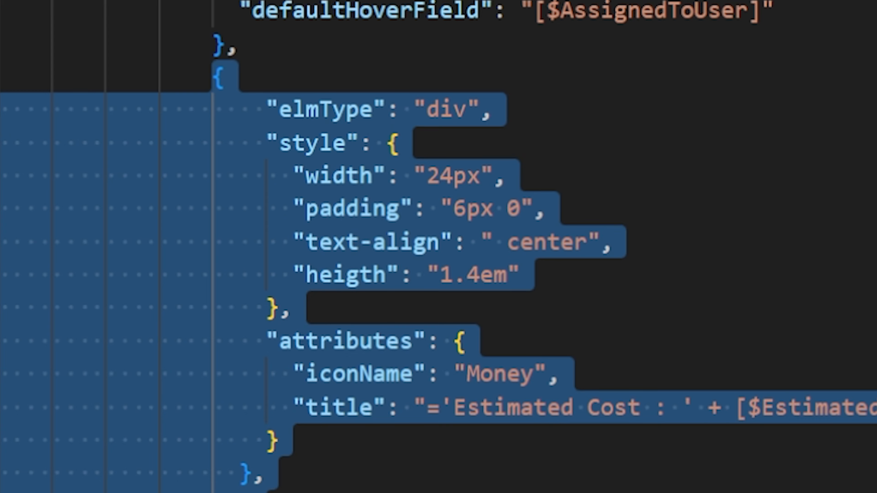
Step: Scroll the JSON to review the Estimated Cost block whose defaultHoverField still names AssignedToUser
scroll("down", 3)
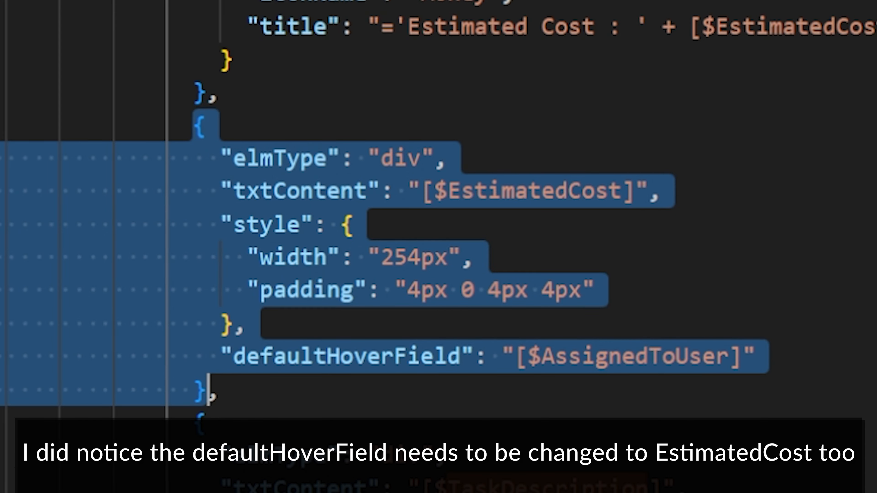
mouse_move(274, 224)
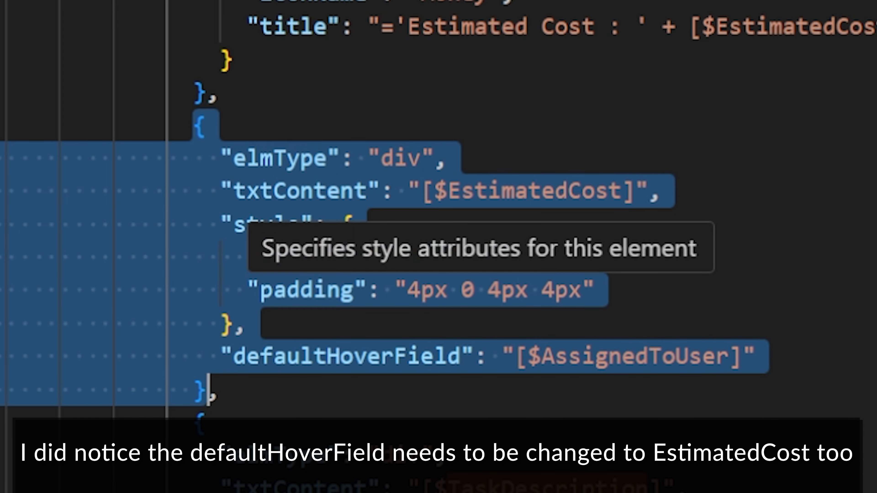
mouse_move(275, 157)
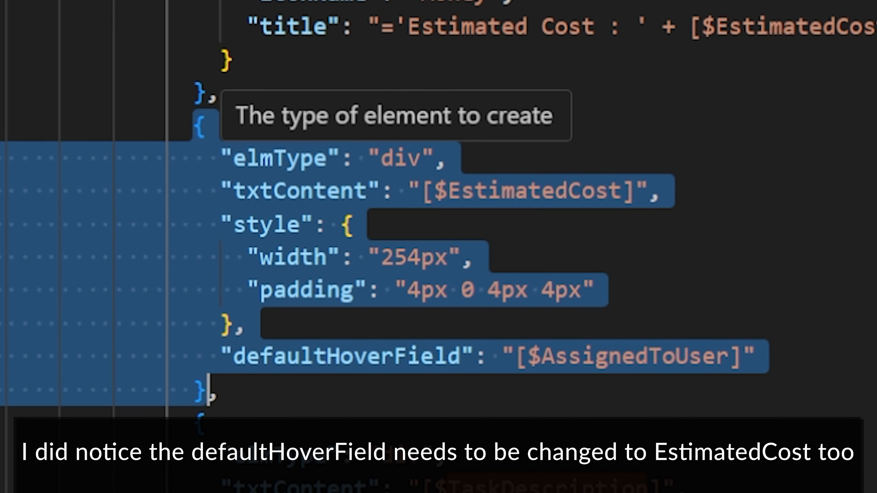